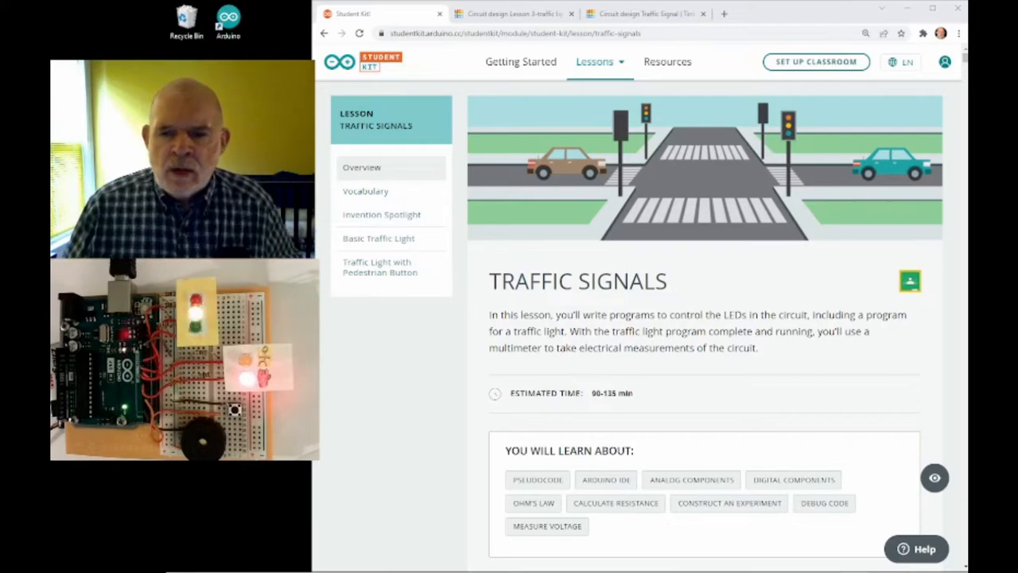
Step: Scroll through the Traffic Signals lesson pages of the Arduino Student Kit
{"action": "scroll", "scroll_direction": "down", "scroll_amount": 3}
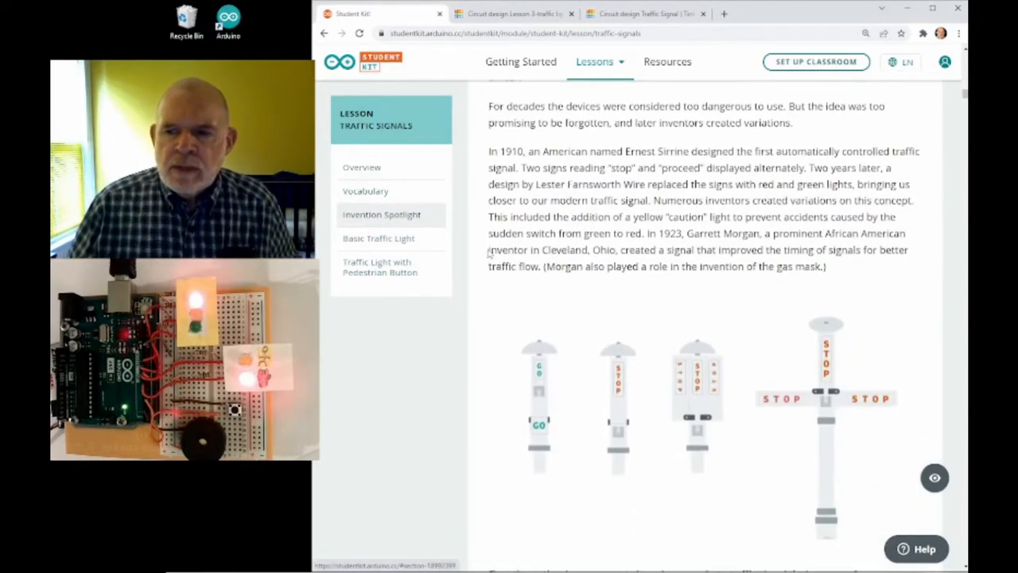
{"action": "scroll", "scroll_direction": "up", "scroll_amount": 3}
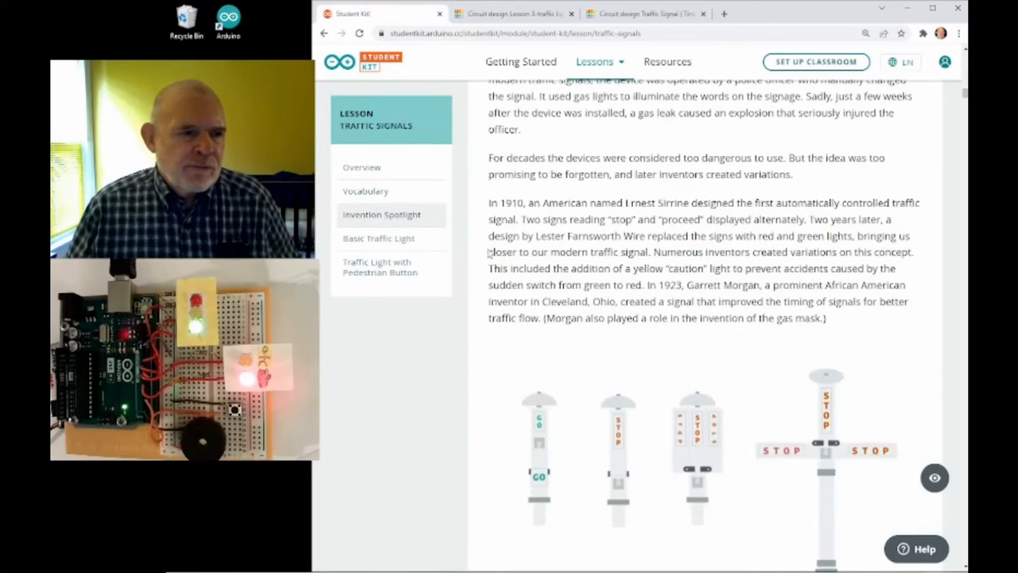
{"action": "scroll", "scroll_direction": "down", "scroll_amount": 3}
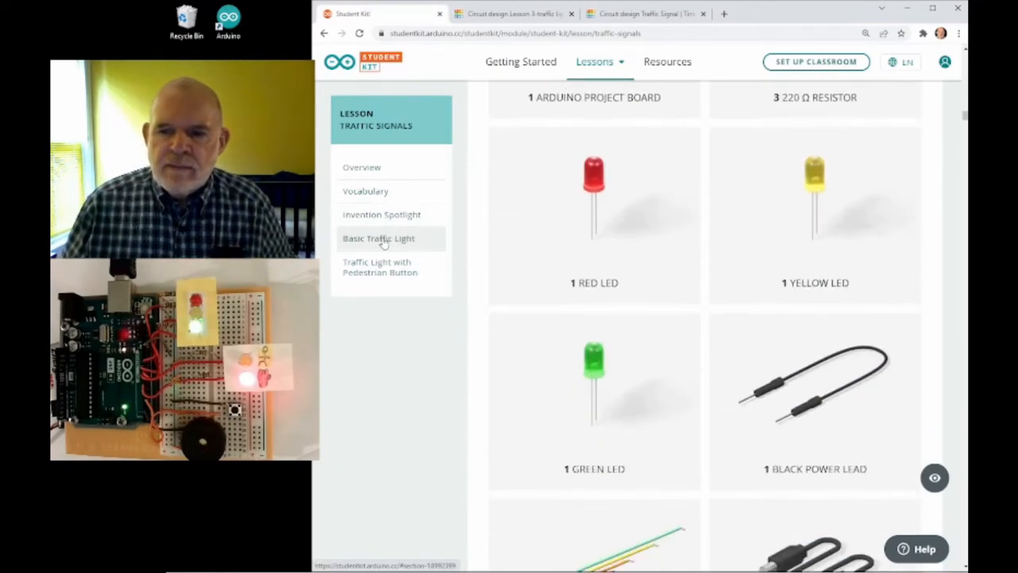
{"action": "scroll", "scroll_direction": "down", "scroll_amount": 3}
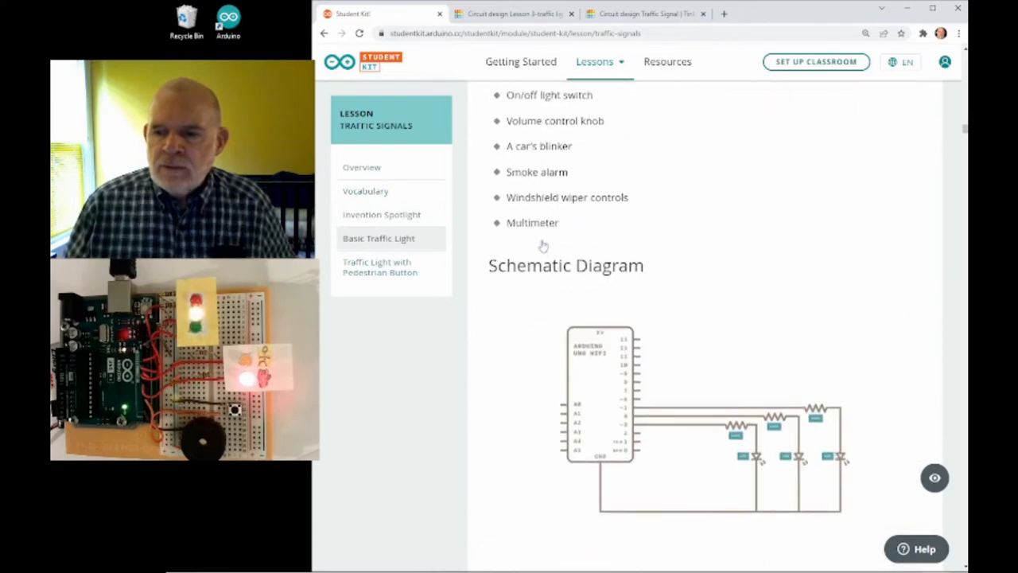
{"action": "scroll", "scroll_direction": "down", "scroll_amount": 3}
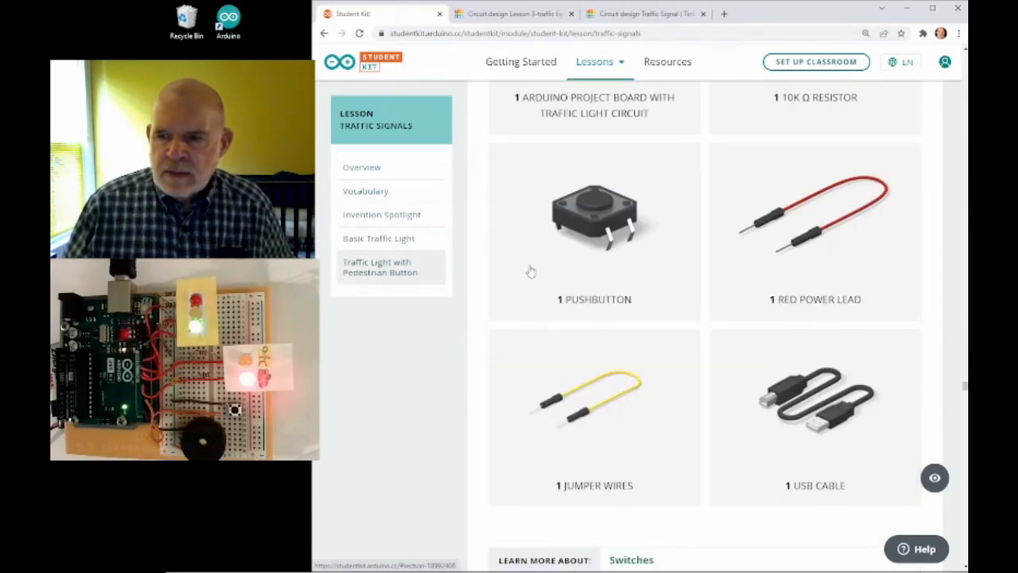
{"action": "scroll", "scroll_direction": "down", "scroll_amount": 3}
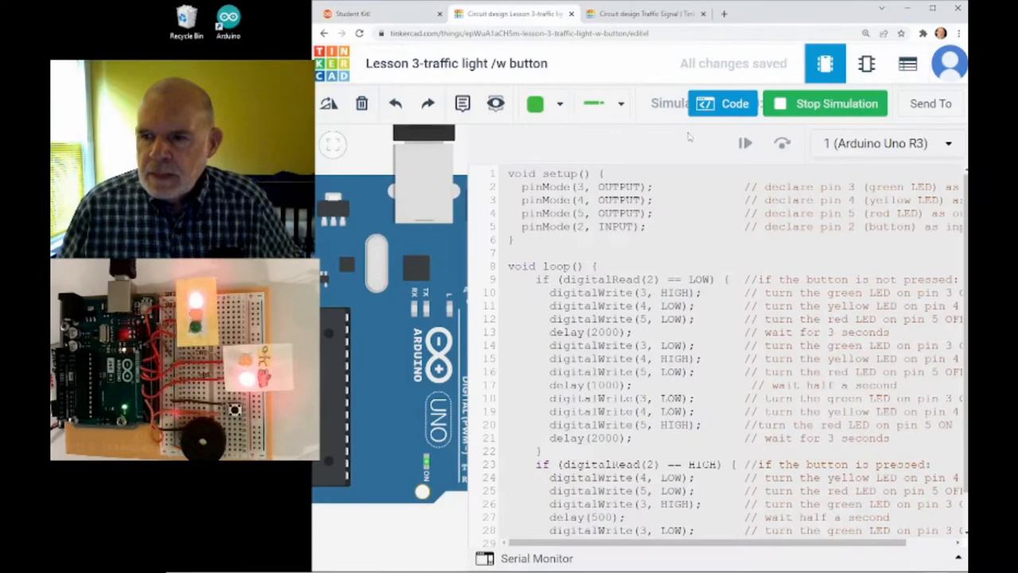
Step: Hide the code to view the three-LED pushbutton breadboard, stop the simulation, and reopen the sketch code
{"action": "left_click", "coordinate": [723, 104]}
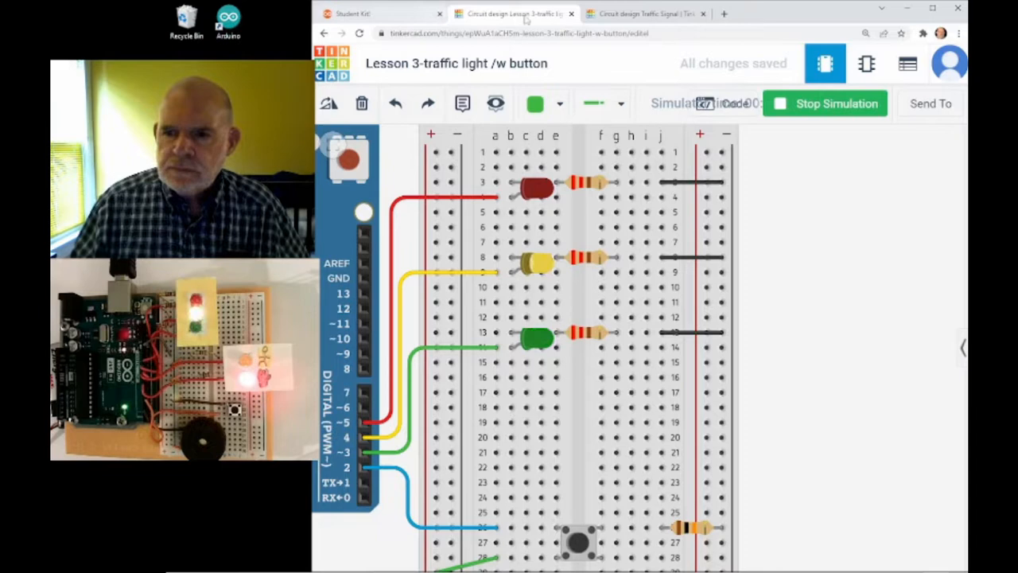
{"action": "left_click", "coordinate": [824, 102]}
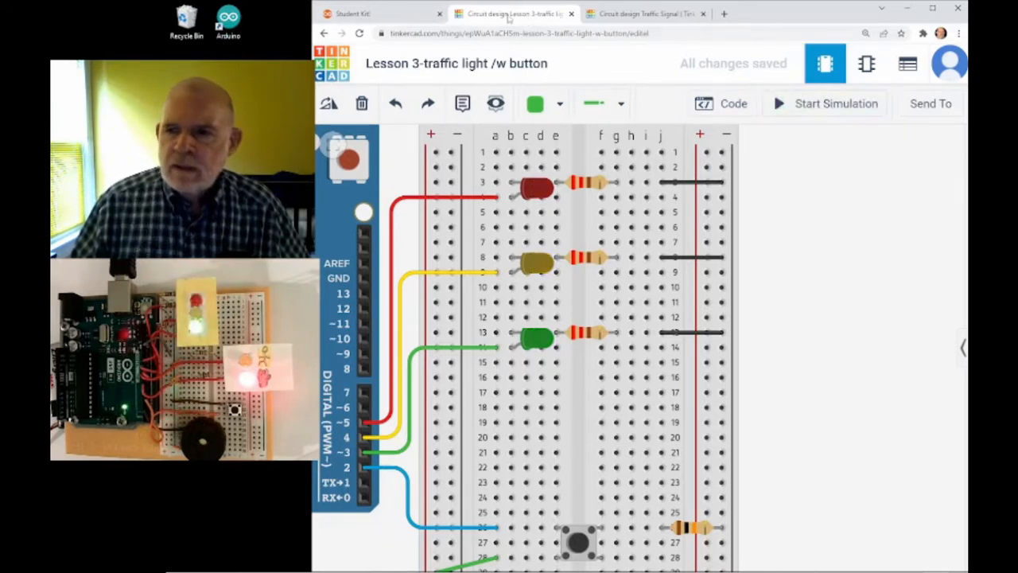
{"action": "left_click", "coordinate": [720, 103]}
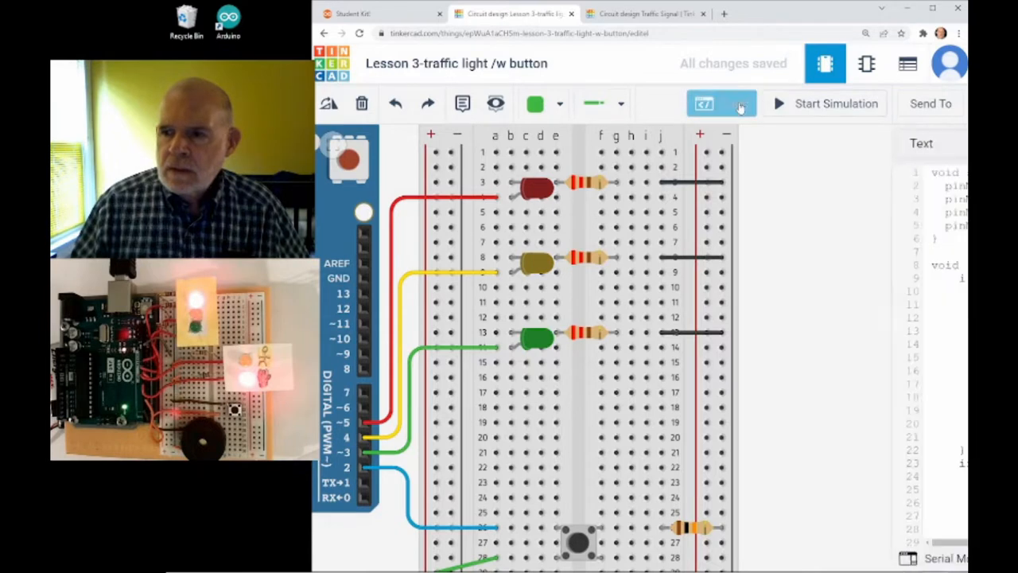
Step: Highlight the setup pin declarations, the loop's three digitalWrite lines and the button-not-pressed condition
{"action": "left_click", "coordinate": [720, 104]}
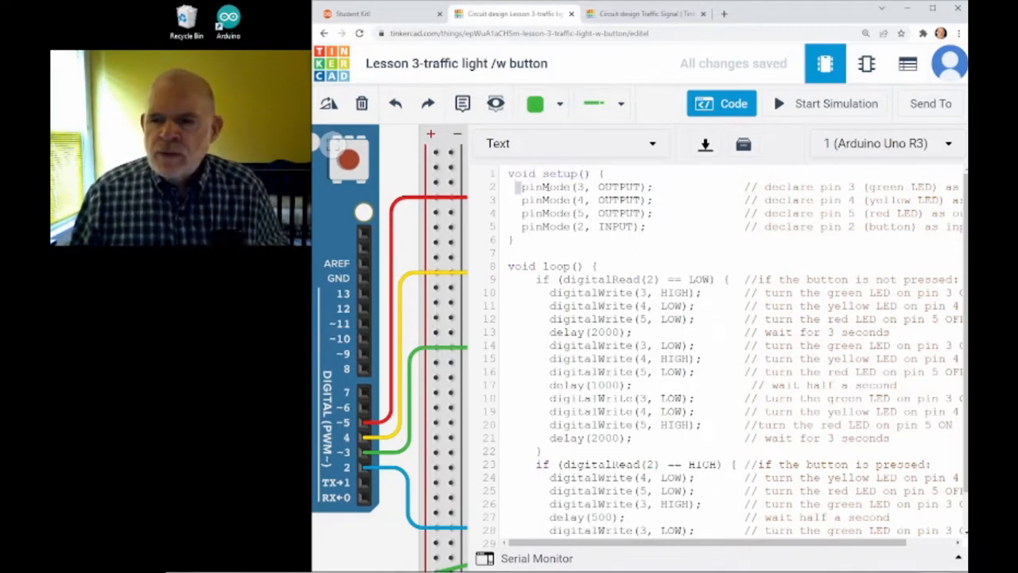
{"action": "left_click_drag", "start_coordinate": [518, 186], "coordinate": [652, 214]}
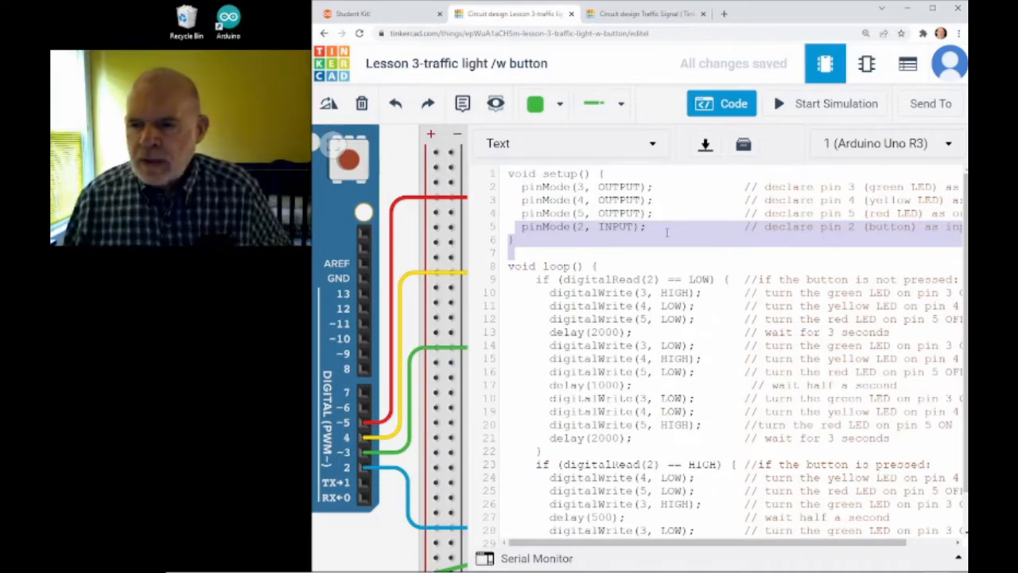
{"action": "scroll", "scroll_direction": "down", "scroll_amount": 3}
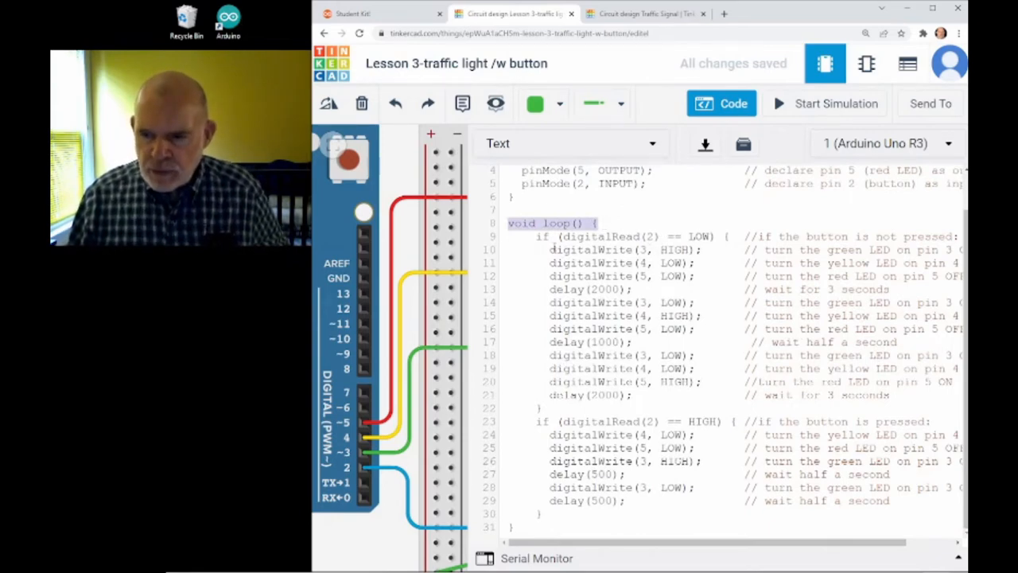
{"action": "left_click_drag", "start_coordinate": [549, 250], "coordinate": [715, 277]}
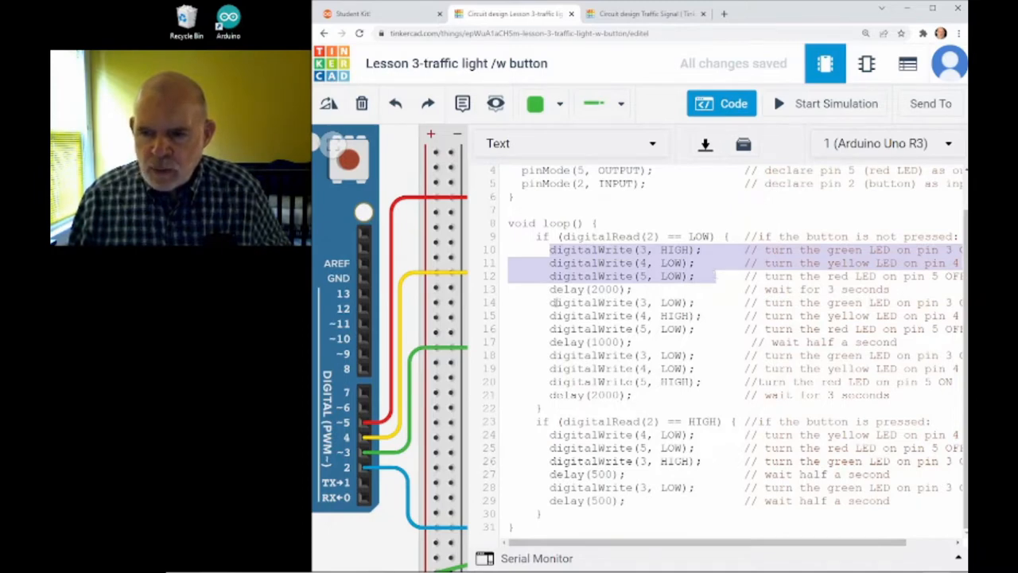
{"action": "left_click", "coordinate": [589, 290]}
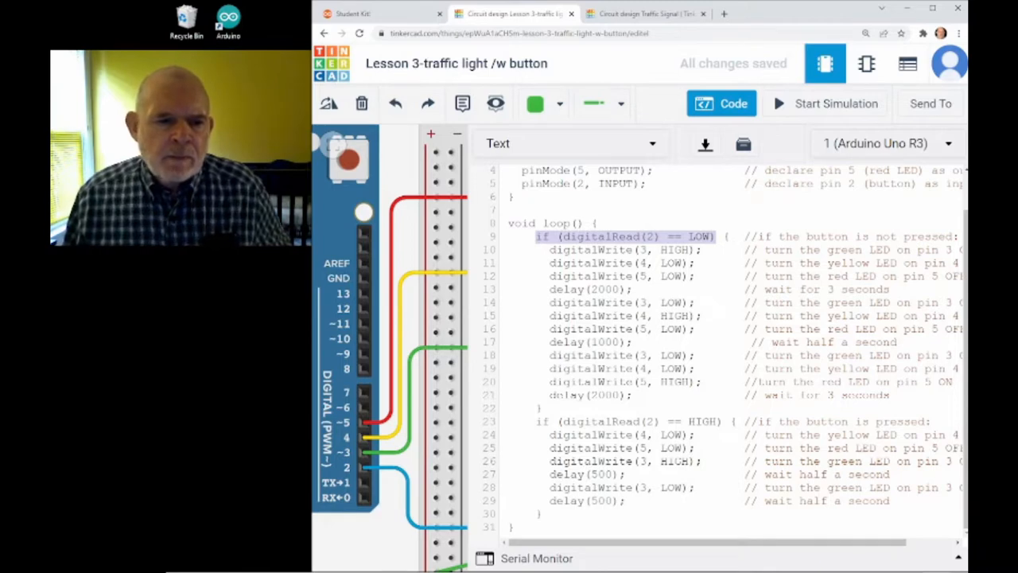
Step: Finish reviewing the loop code and switch to the Traffic Signal design with buzzer
{"action": "scroll", "scroll_direction": "up", "scroll_amount": 3}
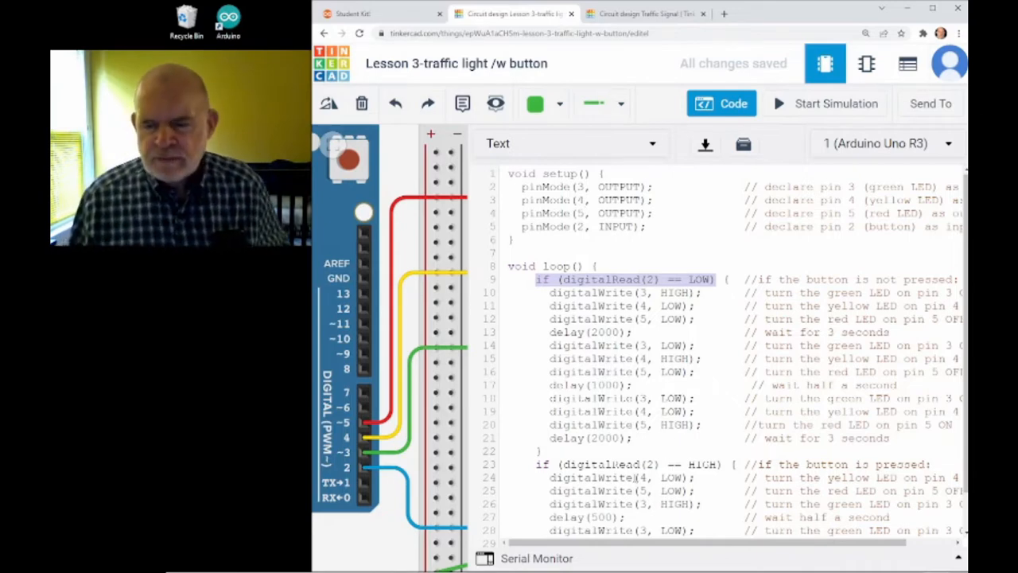
{"action": "scroll", "scroll_direction": "down", "scroll_amount": 3}
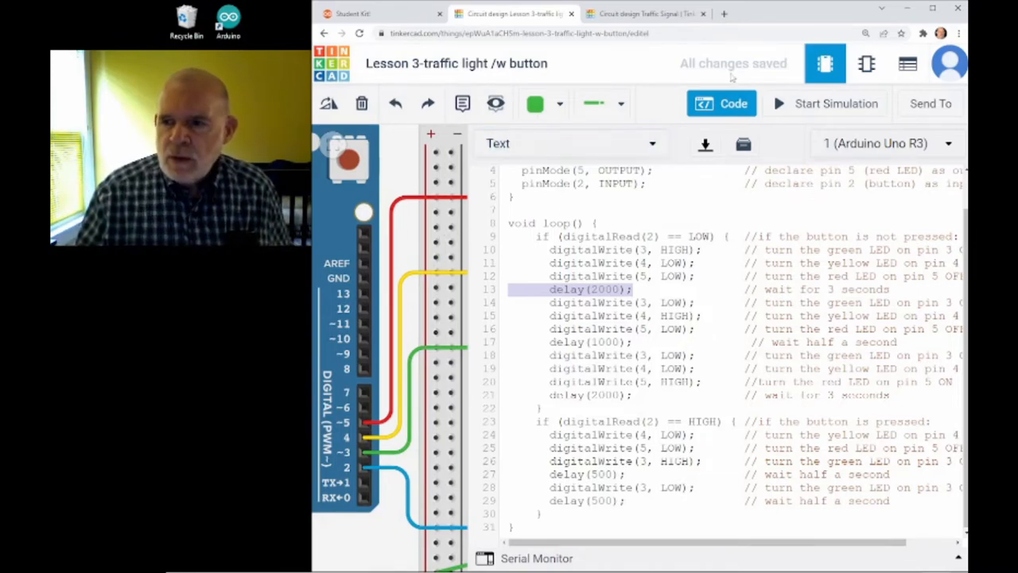
{"action": "left_click", "coordinate": [646, 12]}
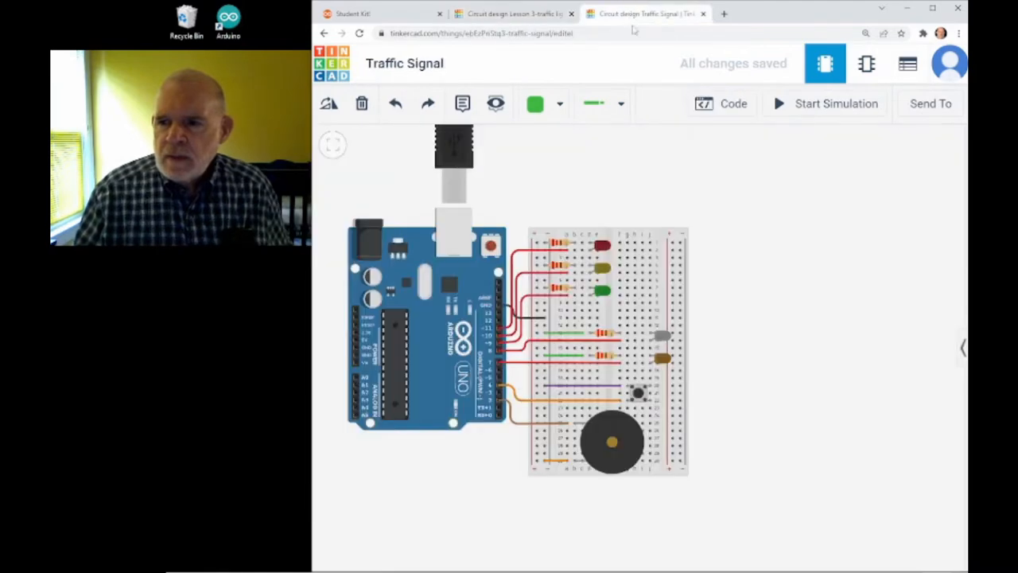
{"action": "left_click", "coordinate": [723, 104]}
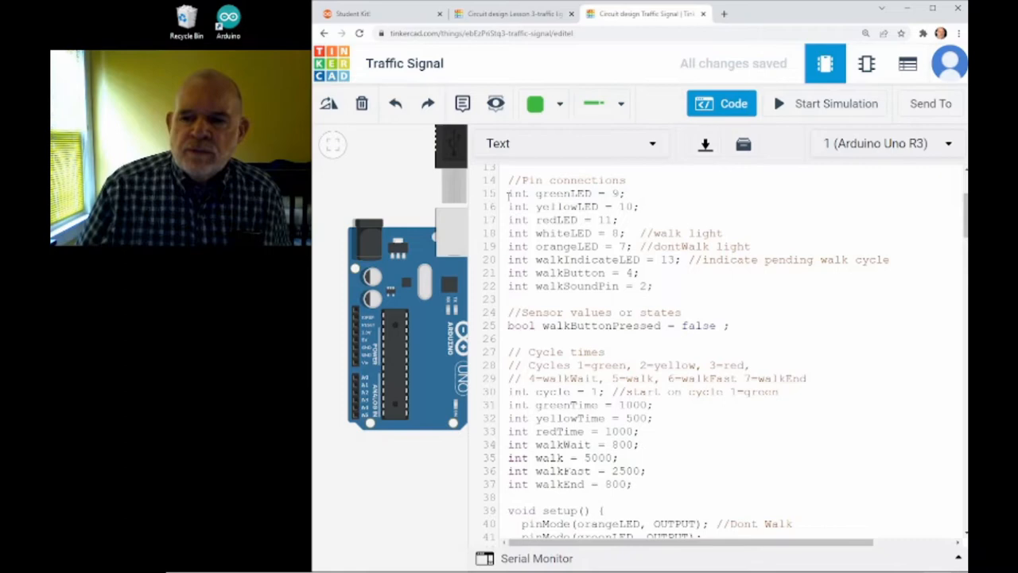
{"action": "double_click", "coordinate": [561, 194]}
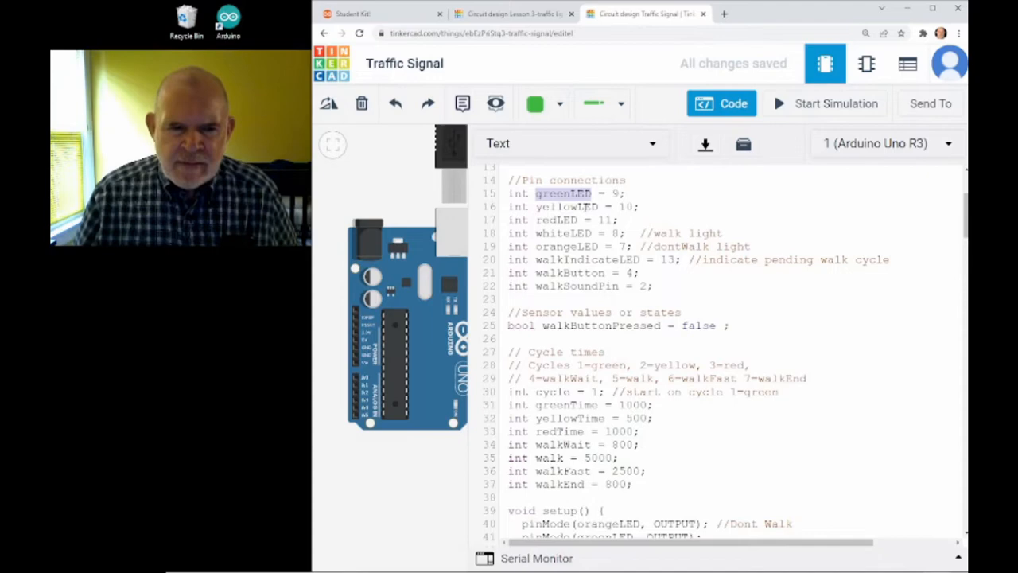
{"action": "scroll", "scroll_direction": "down", "scroll_amount": 3}
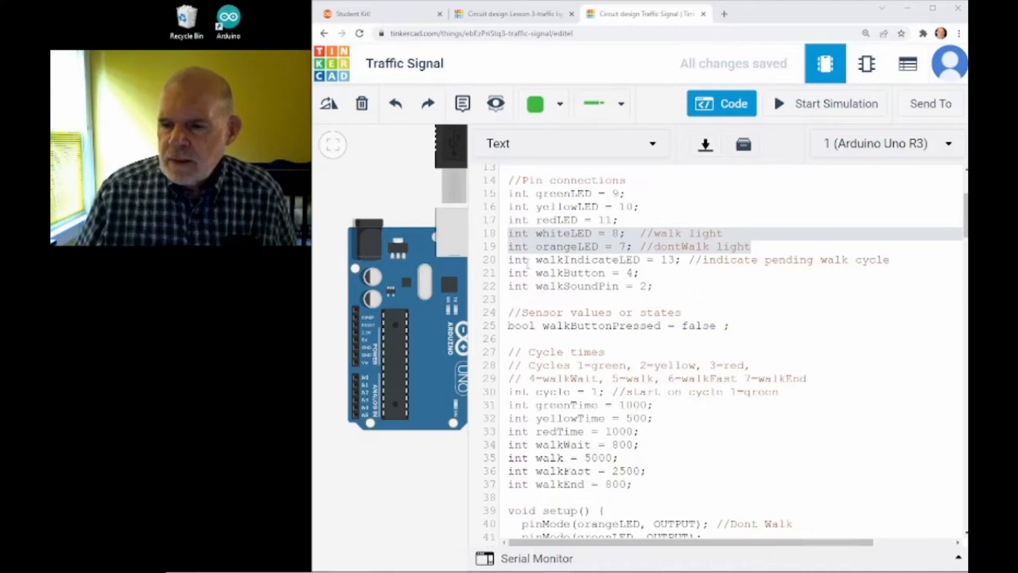
{"action": "left_click", "coordinate": [651, 287]}
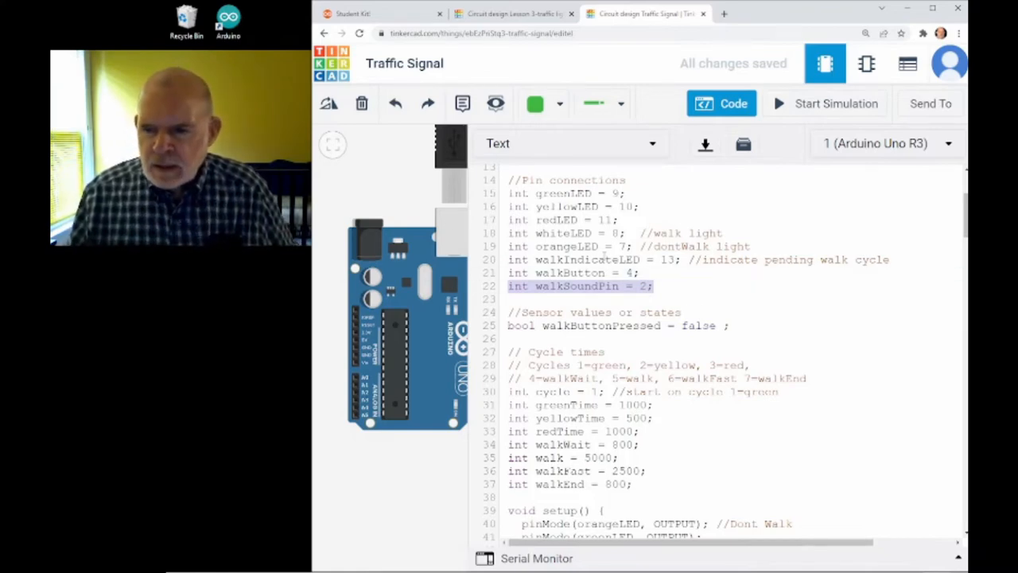
{"action": "scroll", "scroll_direction": "down", "scroll_amount": 3}
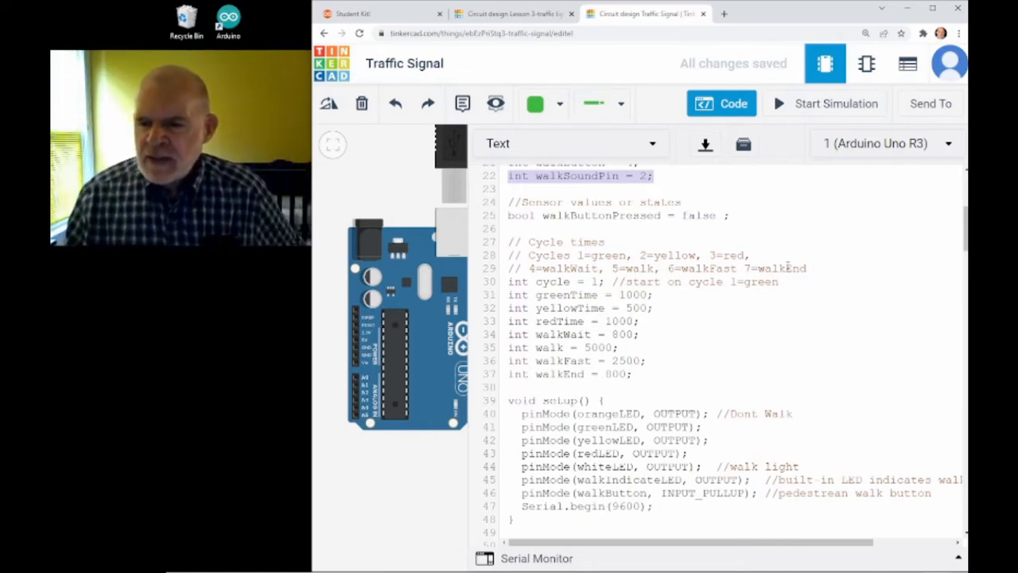
{"action": "left_click_drag", "start_coordinate": [509, 321], "coordinate": [633, 374]}
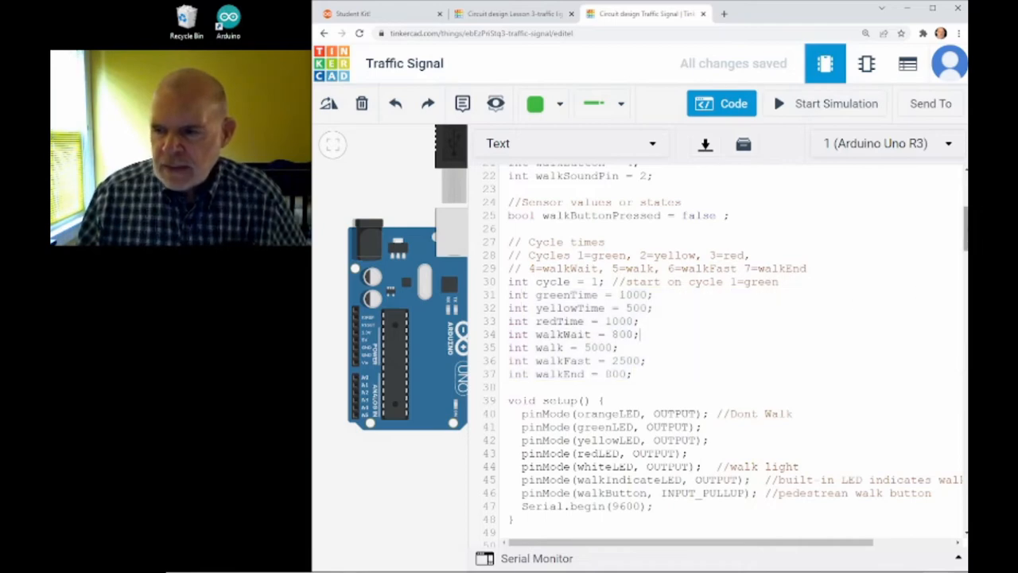
{"action": "scroll", "scroll_direction": "down", "scroll_amount": 3}
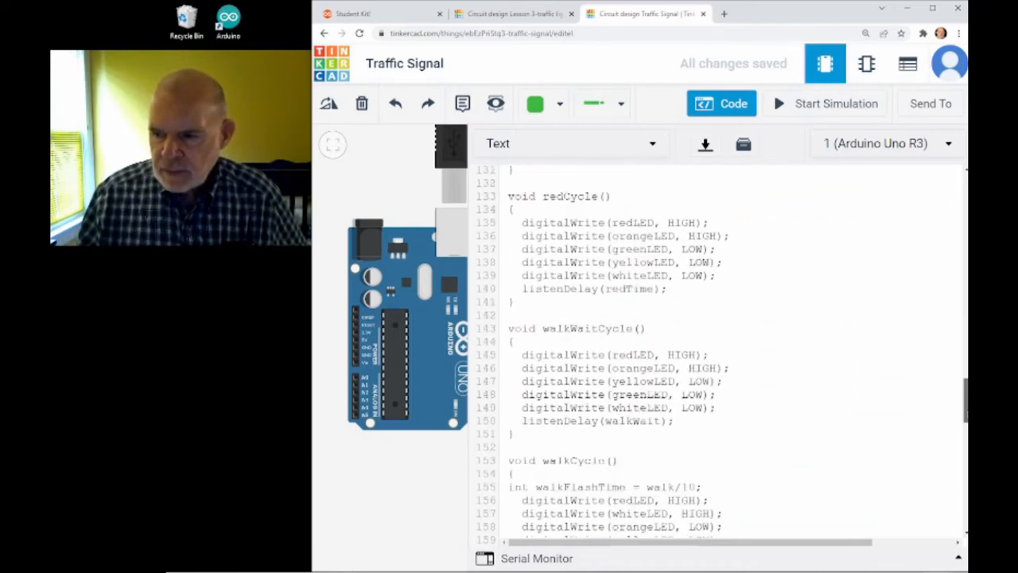
{"action": "scroll", "scroll_direction": "down", "scroll_amount": 3}
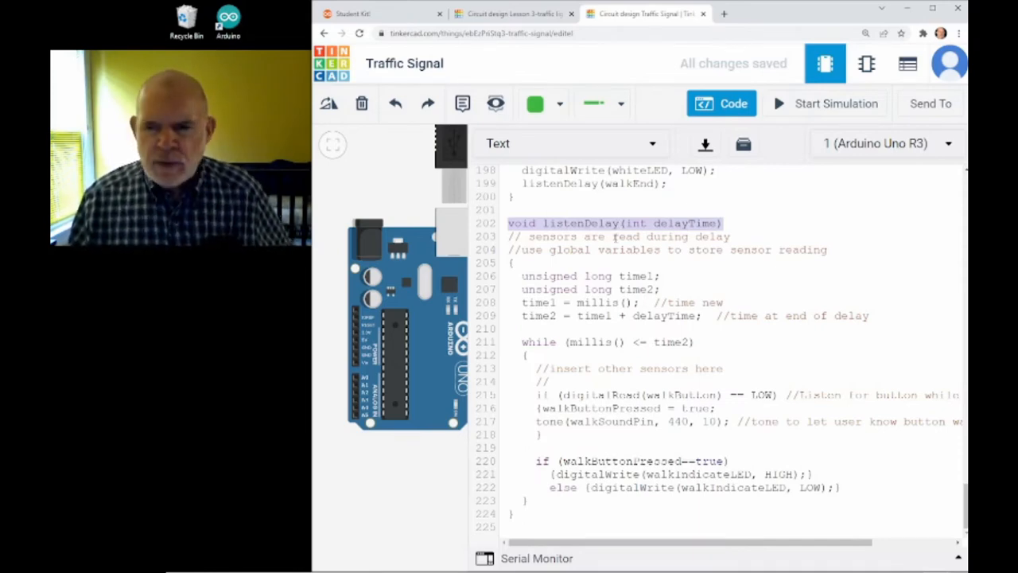
{"action": "scroll", "scroll_direction": "up", "scroll_amount": 3}
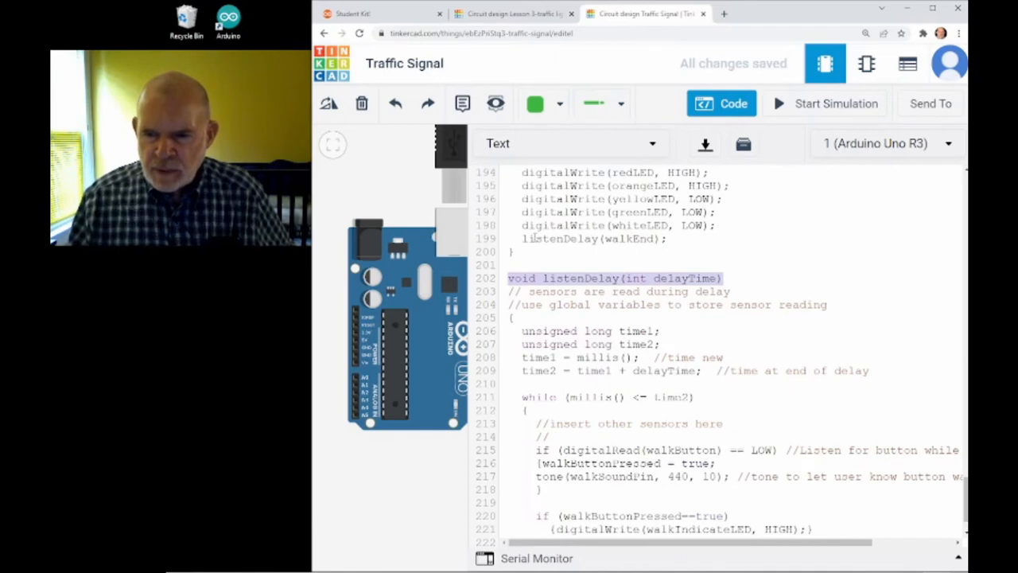
{"action": "mouse_move", "coordinate": [608, 239]}
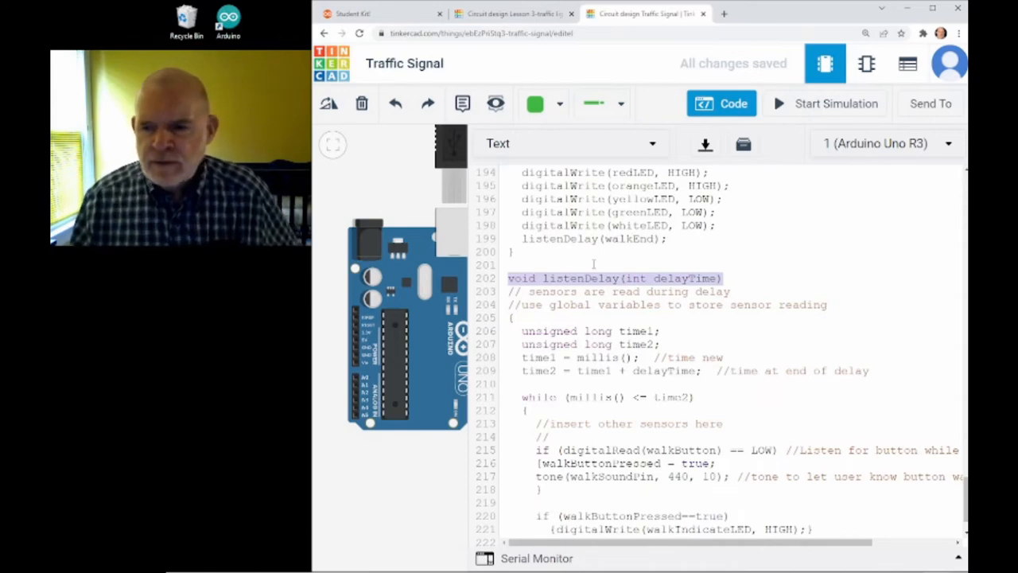
{"action": "scroll", "scroll_direction": "down", "scroll_amount": 3}
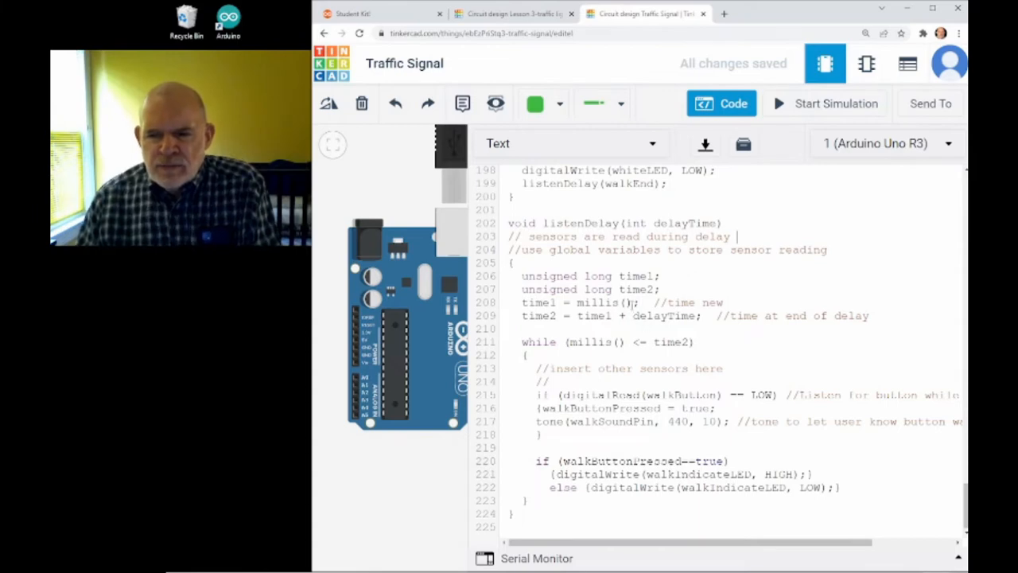
{"action": "double_click", "coordinate": [600, 302]}
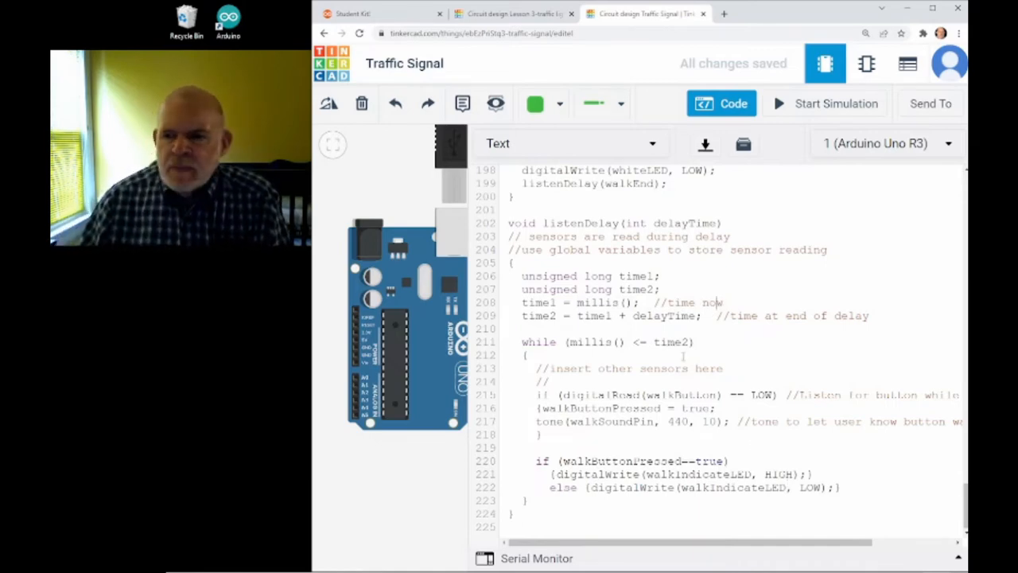
{"action": "double_click", "coordinate": [537, 316]}
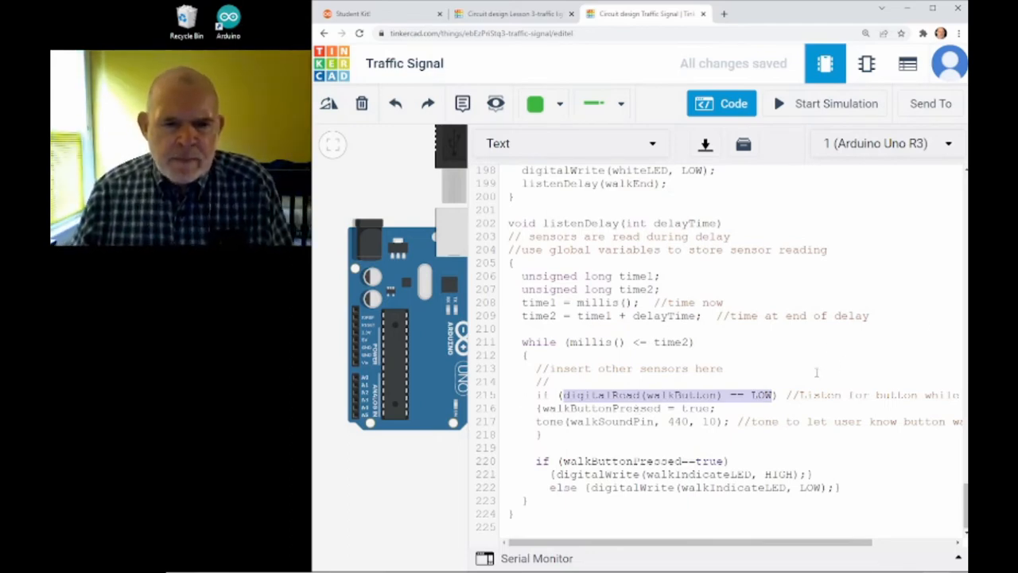
{"action": "scroll", "scroll_direction": "up", "scroll_amount": 3}
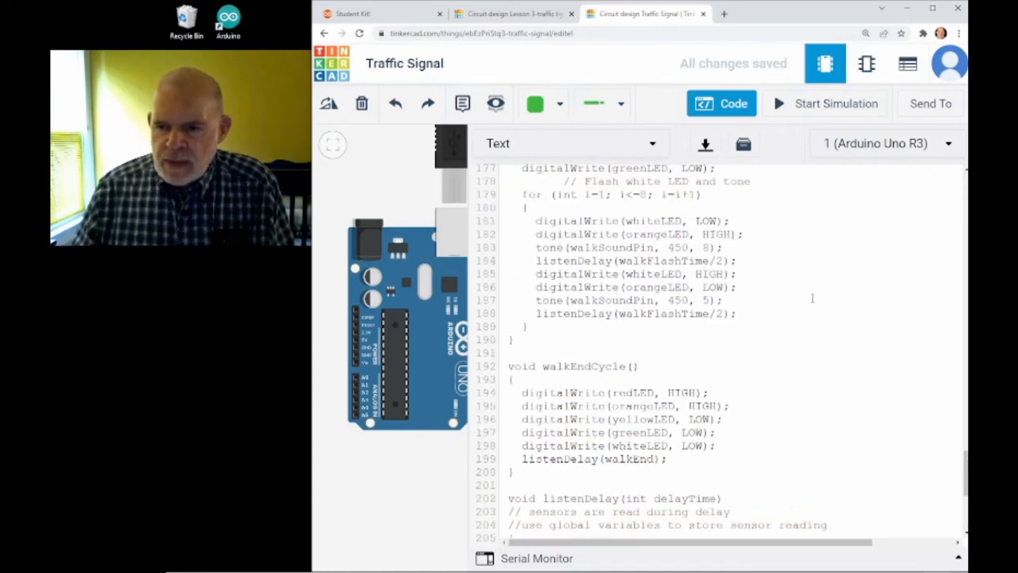
{"action": "scroll", "scroll_direction": "down", "scroll_amount": 3}
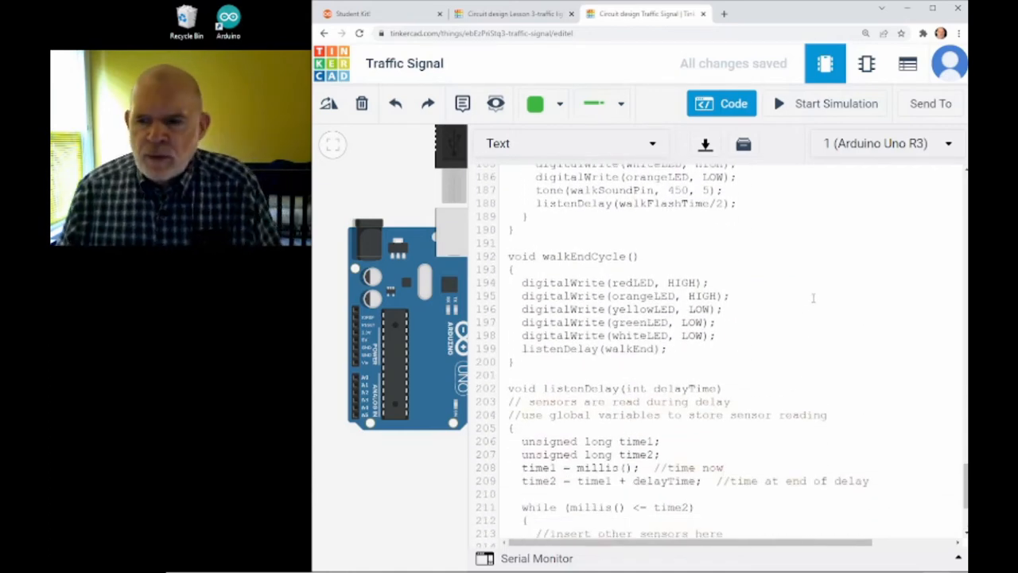
{"action": "scroll", "scroll_direction": "up", "scroll_amount": 3}
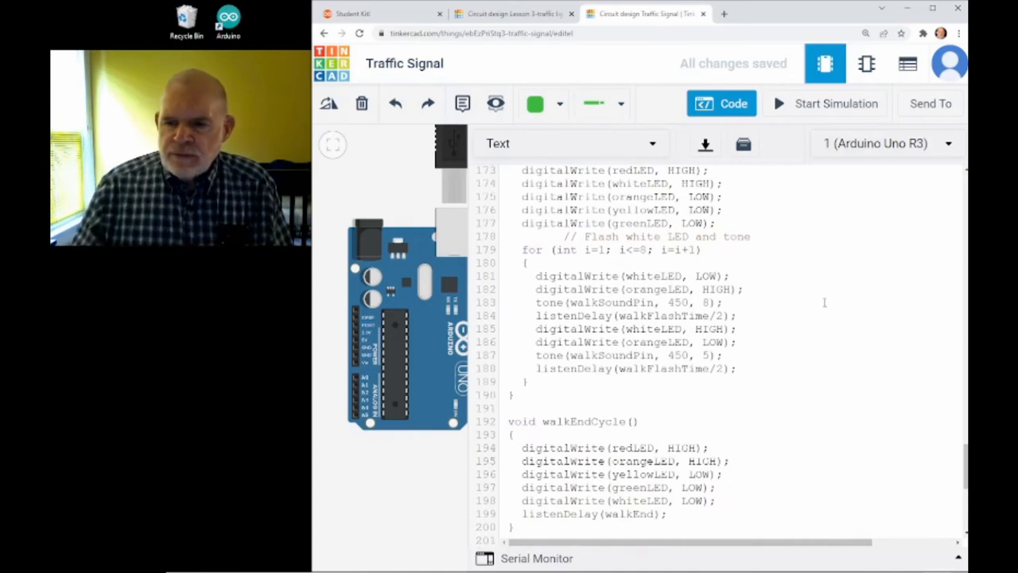
{"action": "scroll", "scroll_direction": "up", "scroll_amount": 3}
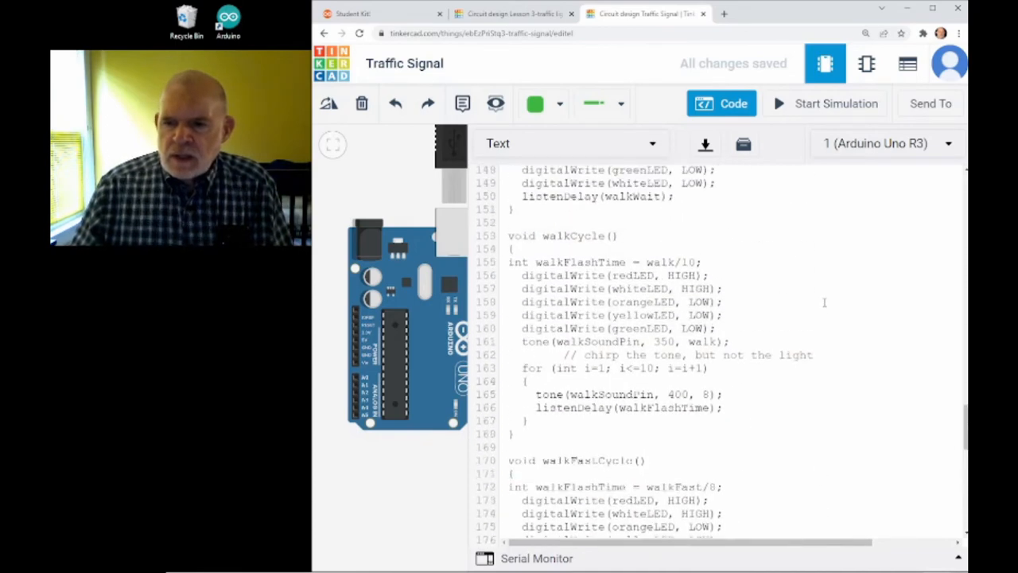
{"action": "scroll", "scroll_direction": "up", "scroll_amount": 3}
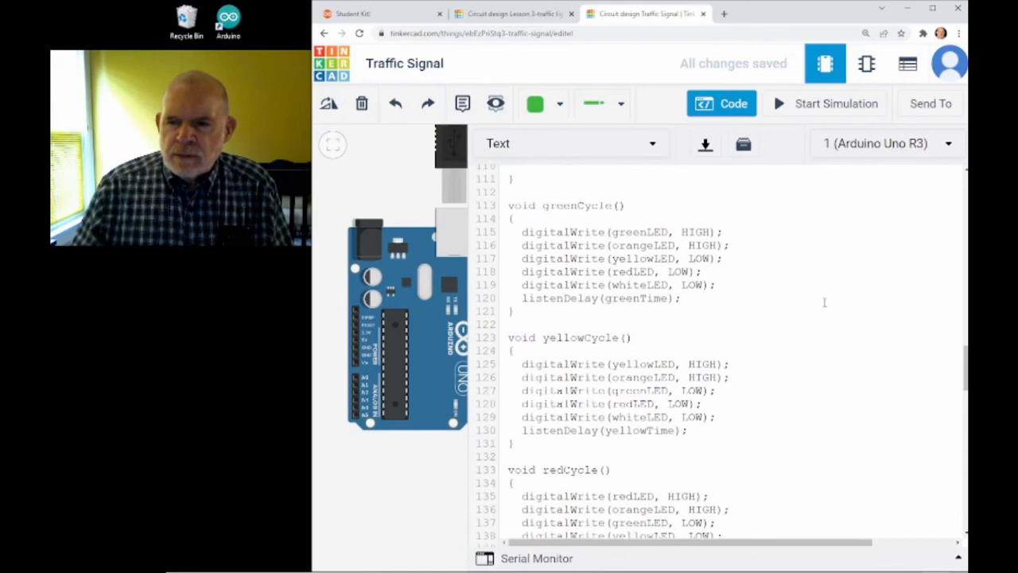
{"action": "scroll", "scroll_direction": "up", "scroll_amount": 3}
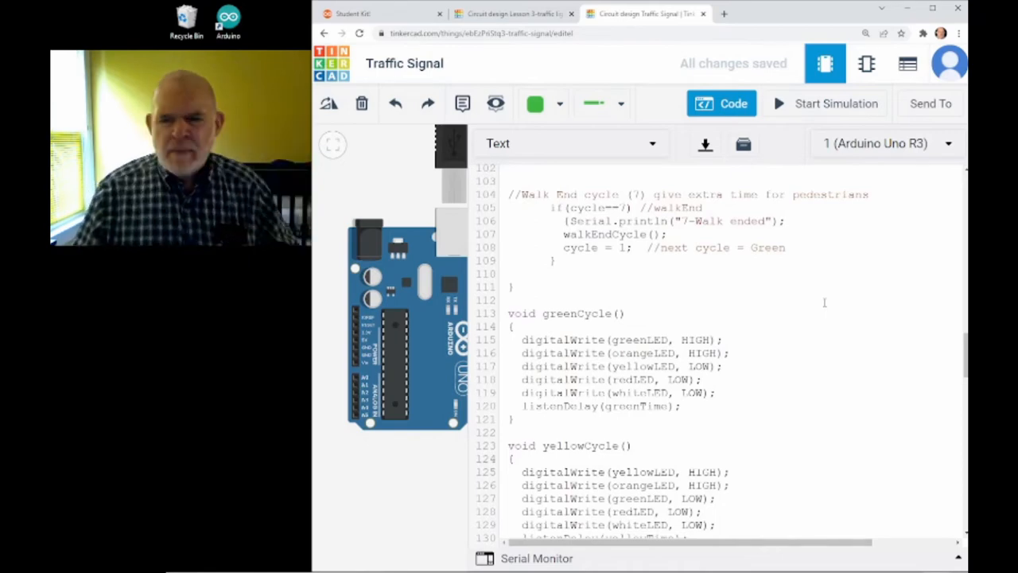
{"action": "scroll", "scroll_direction": "down", "scroll_amount": 3}
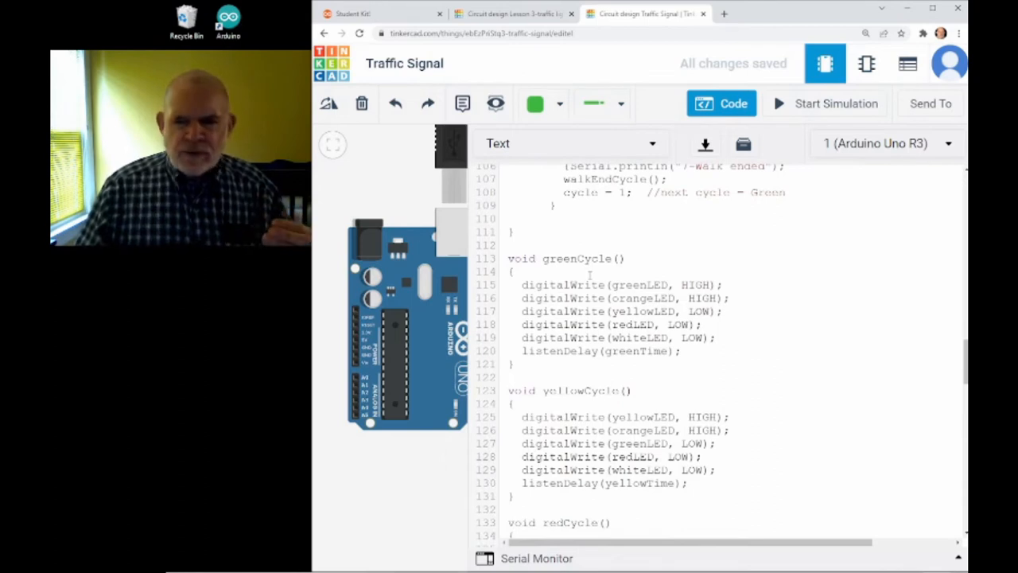
{"action": "double_click", "coordinate": [576, 258]}
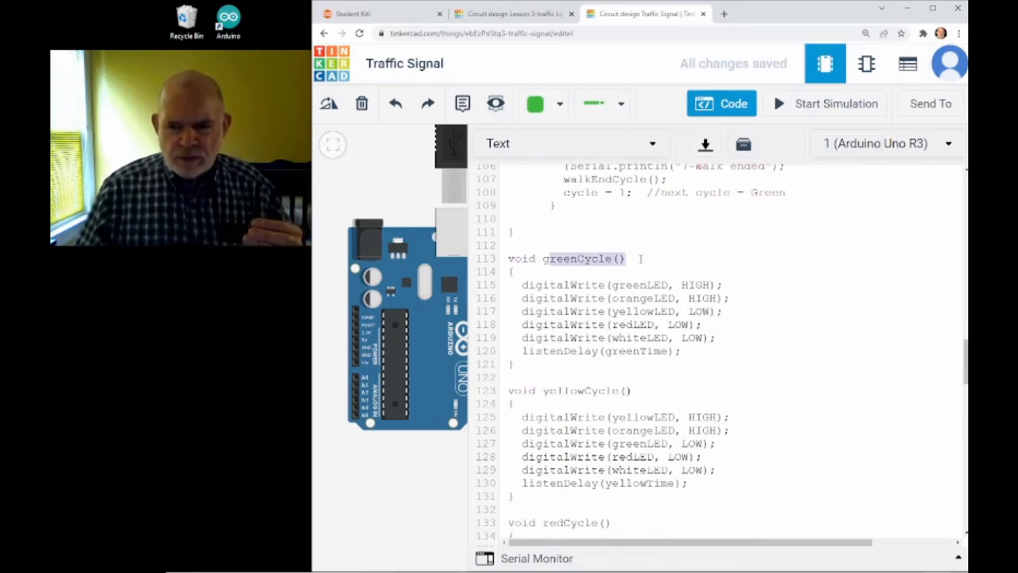
{"action": "left_click_drag", "start_coordinate": [522, 283], "coordinate": [700, 325]}
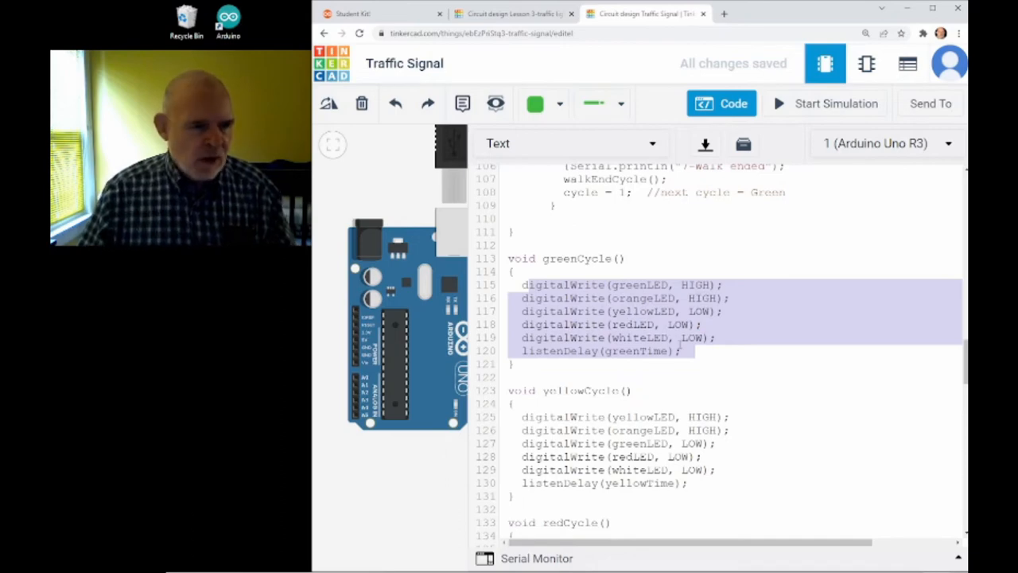
{"action": "scroll", "scroll_direction": "down", "scroll_amount": 3}
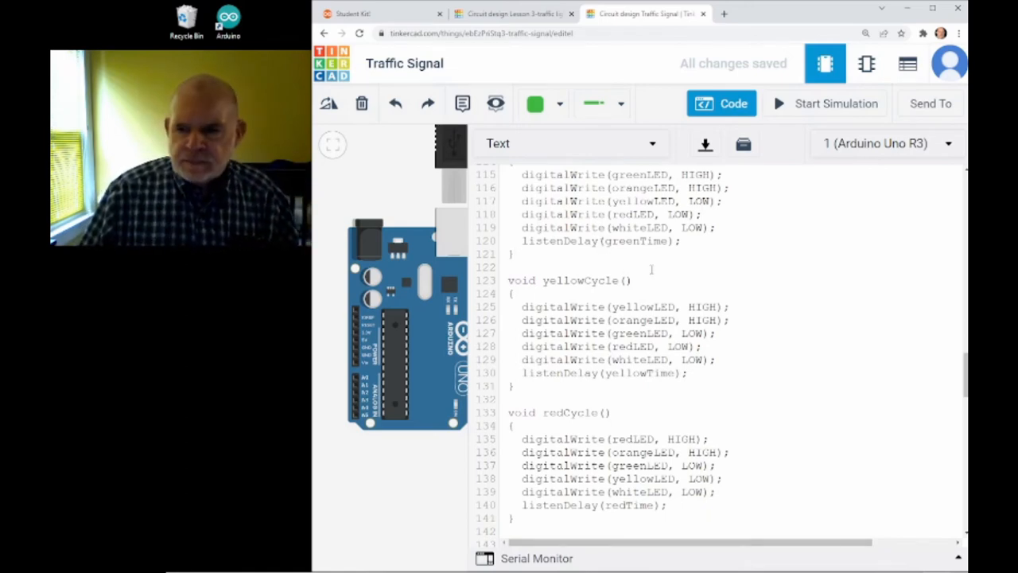
{"action": "scroll", "scroll_direction": "down", "scroll_amount": 3}
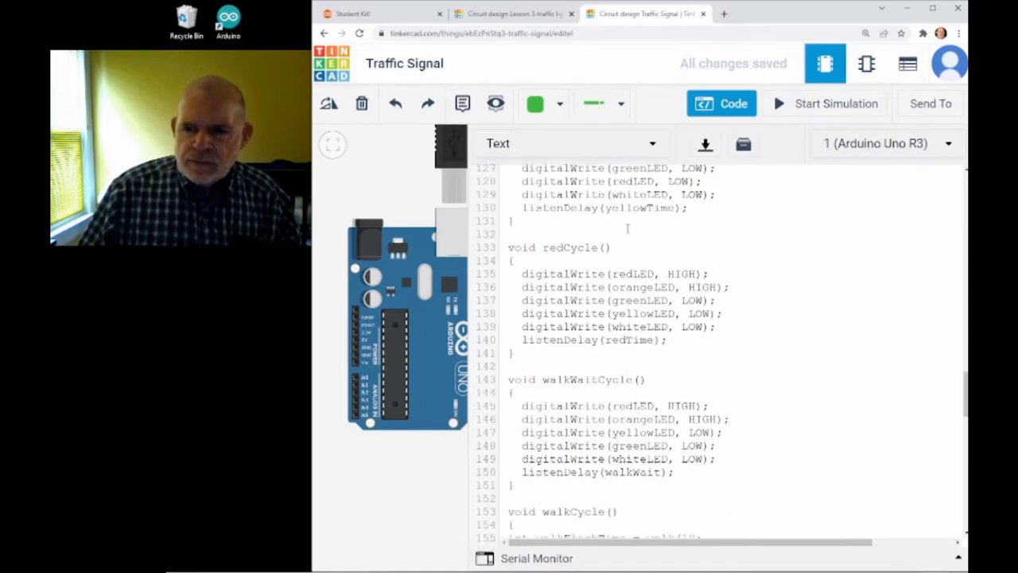
{"action": "scroll", "scroll_direction": "down", "scroll_amount": 3}
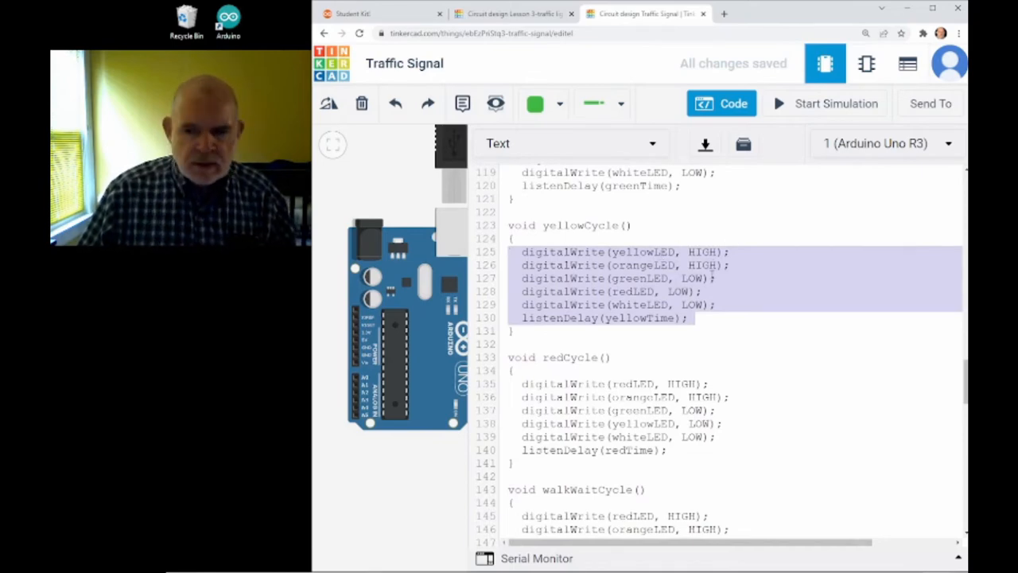
{"action": "scroll", "scroll_direction": "down", "scroll_amount": 3}
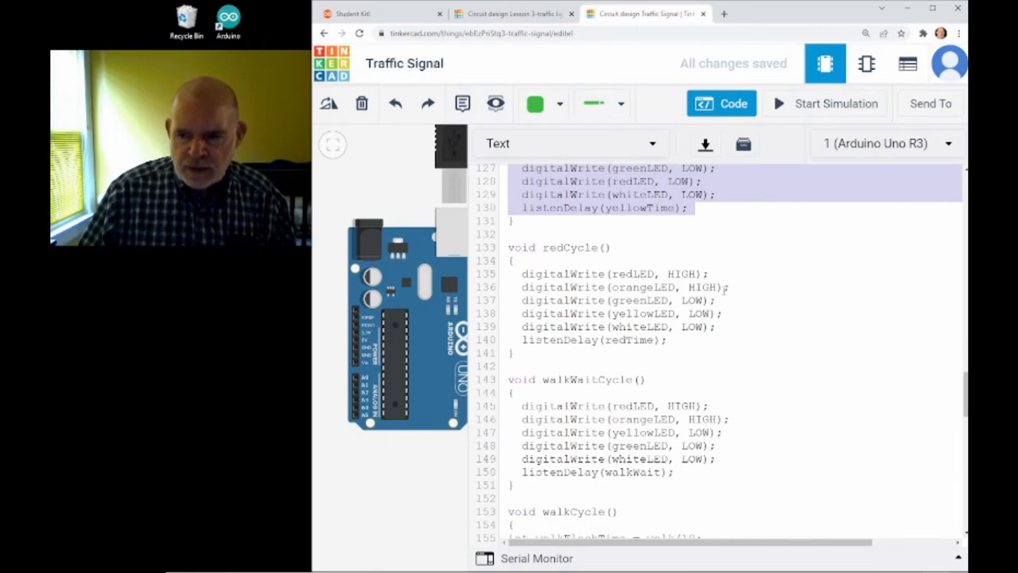
{"action": "left_click", "coordinate": [649, 286]}
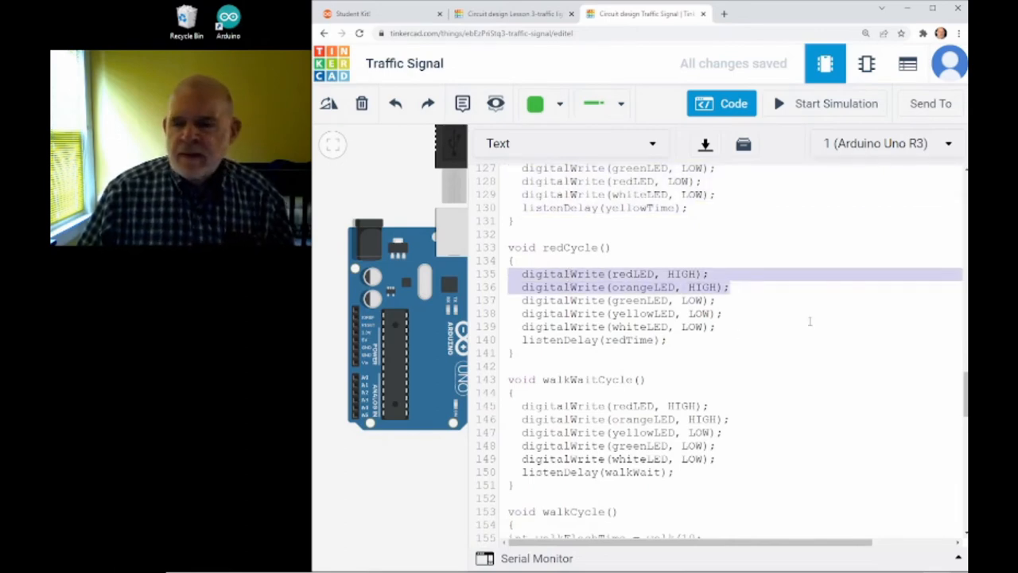
{"action": "scroll", "scroll_direction": "up", "scroll_amount": 3}
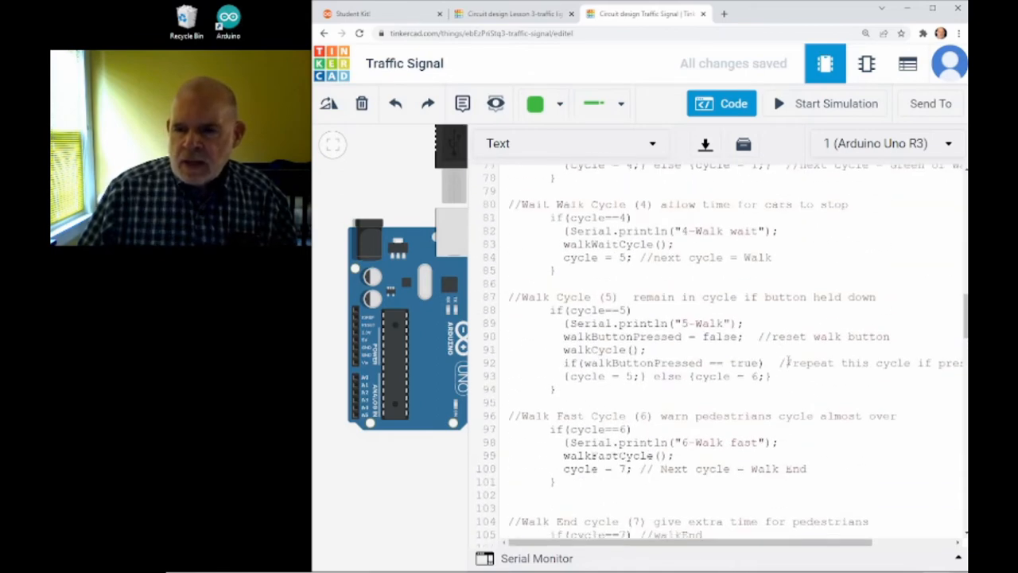
{"action": "scroll", "scroll_direction": "up", "scroll_amount": 3}
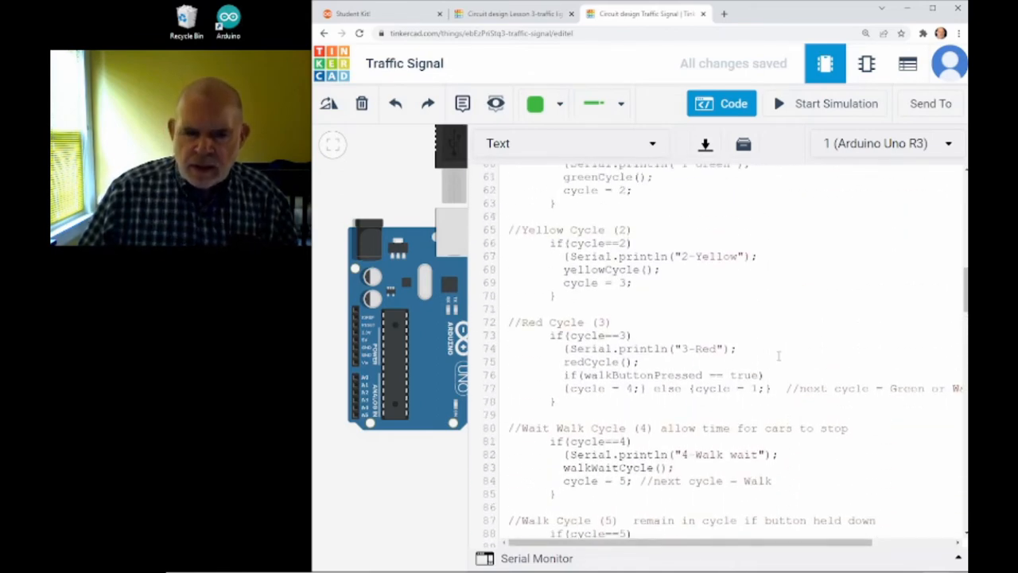
{"action": "scroll", "scroll_direction": "up", "scroll_amount": 3}
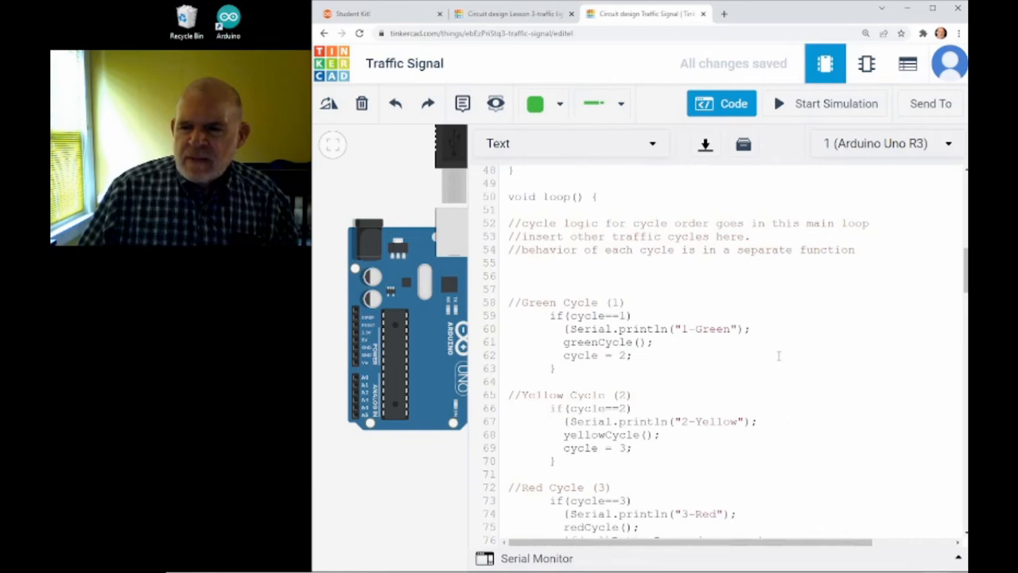
{"action": "scroll", "scroll_direction": "down", "scroll_amount": 3}
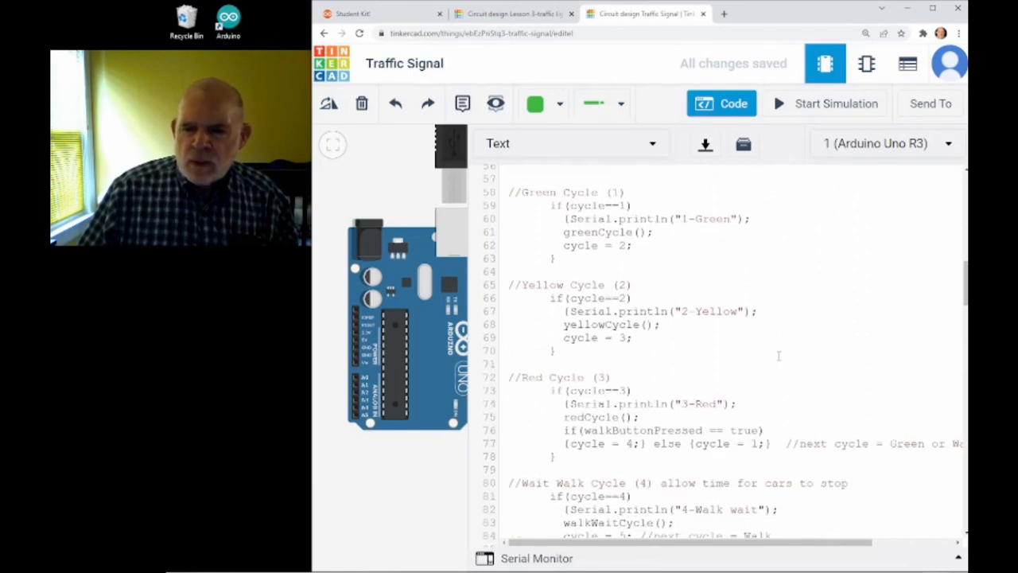
{"action": "mouse_move", "coordinate": [563, 283]}
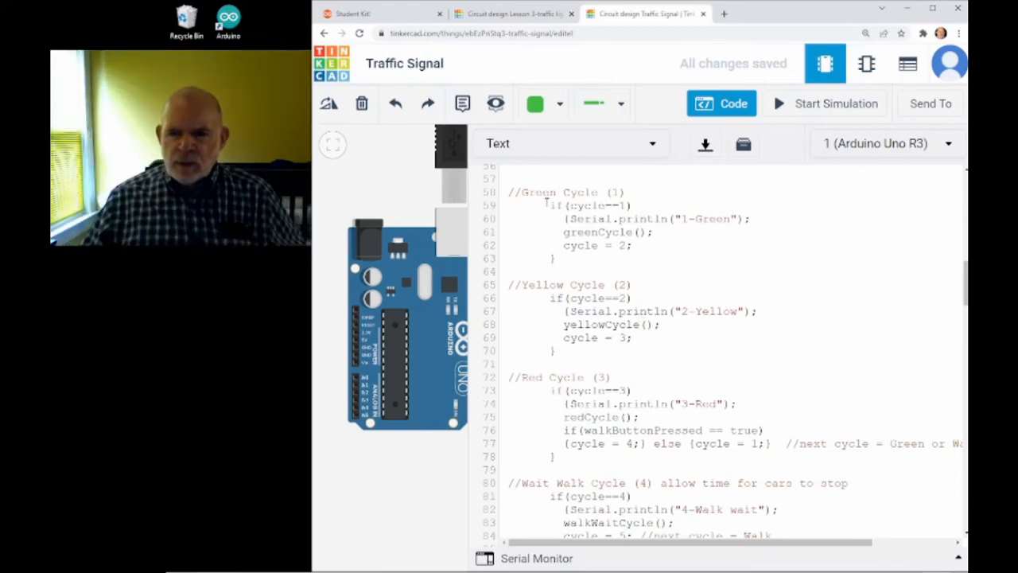
{"action": "double_click", "coordinate": [587, 205]}
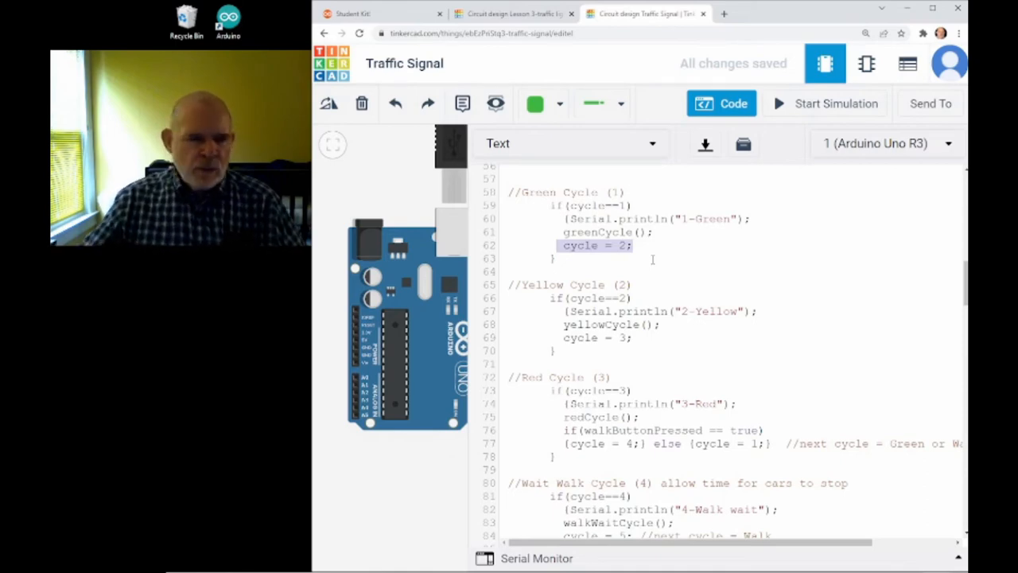
{"action": "scroll", "scroll_direction": "down", "scroll_amount": 3}
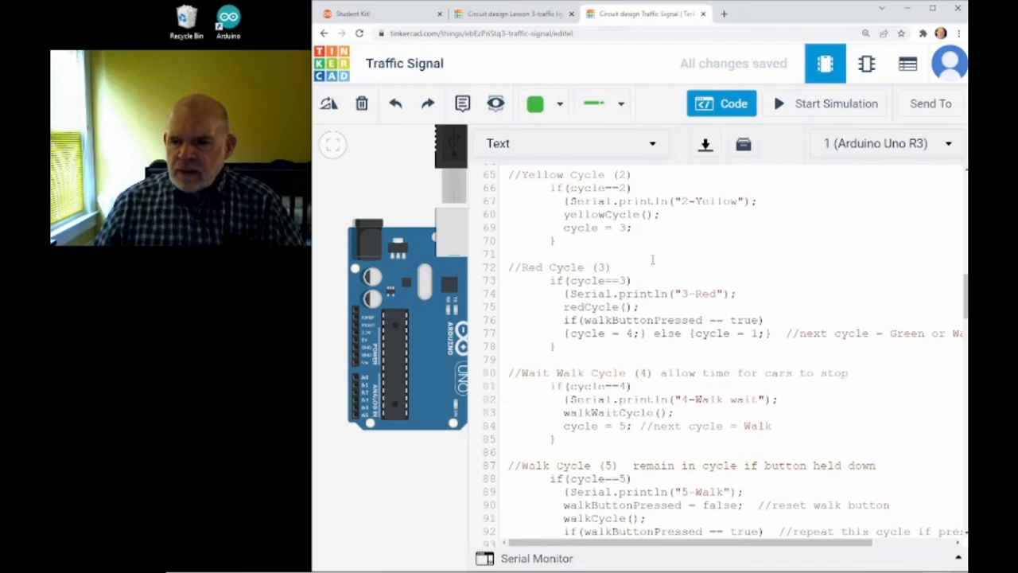
{"action": "mouse_move", "coordinate": [557, 299]}
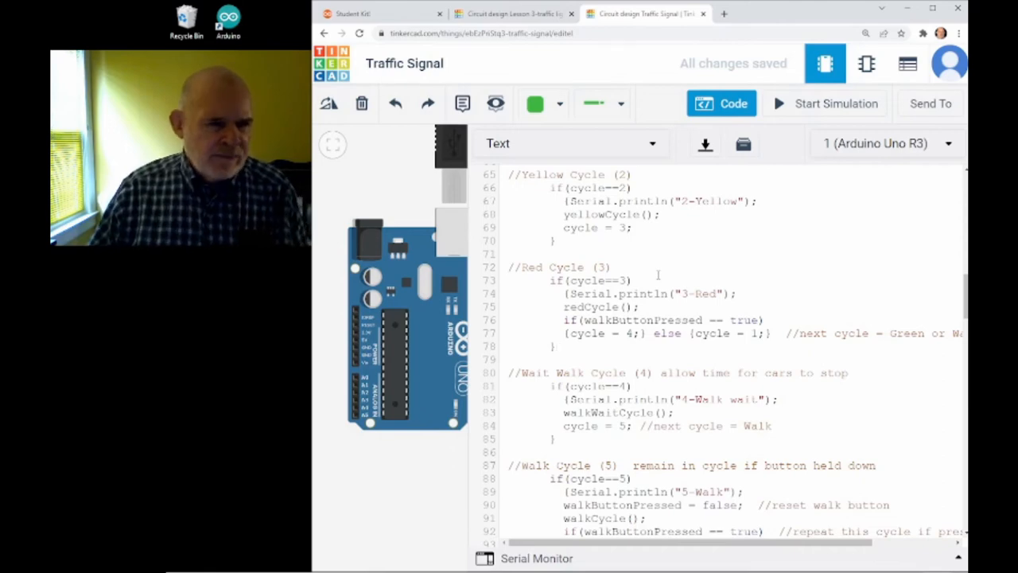
{"action": "scroll", "scroll_direction": "down", "scroll_amount": 3}
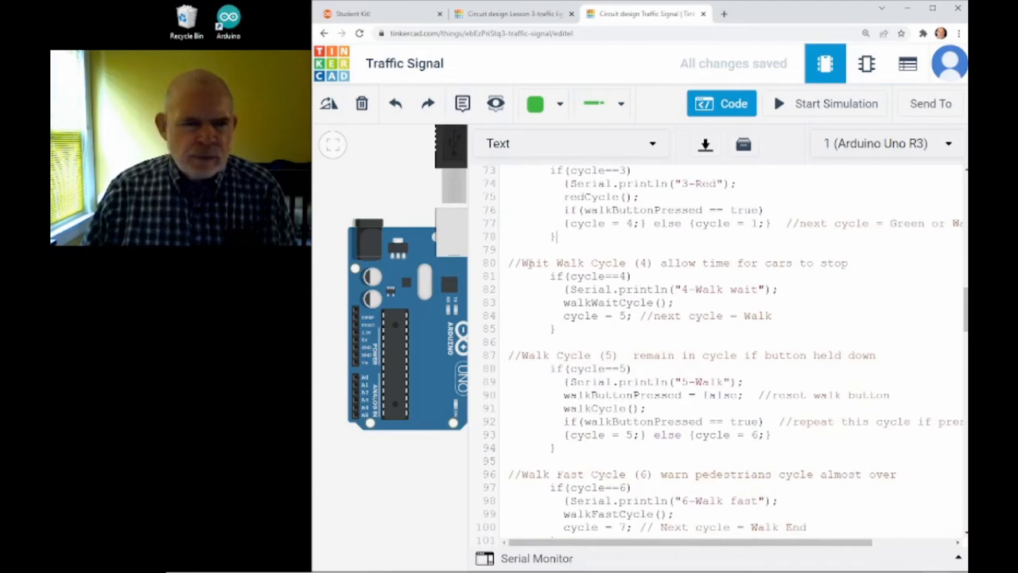
{"action": "double_click", "coordinate": [539, 262]}
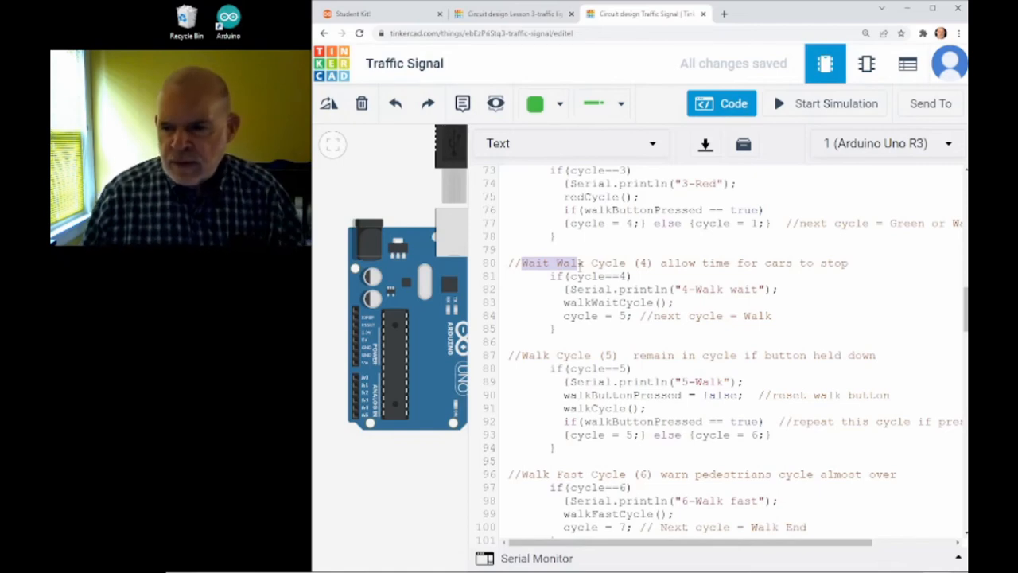
{"action": "scroll", "scroll_direction": "down", "scroll_amount": 3}
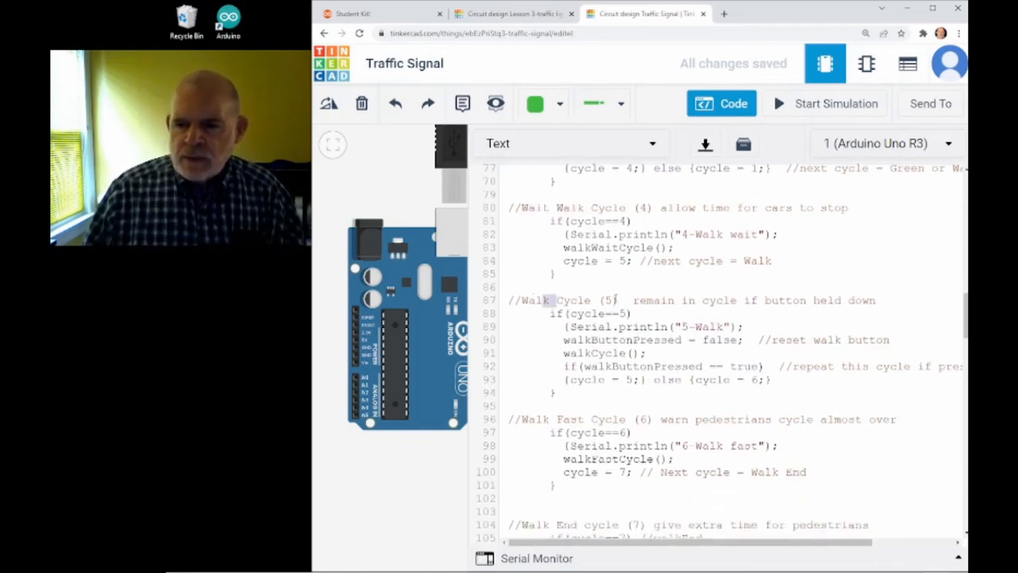
{"action": "double_click", "coordinate": [573, 299]}
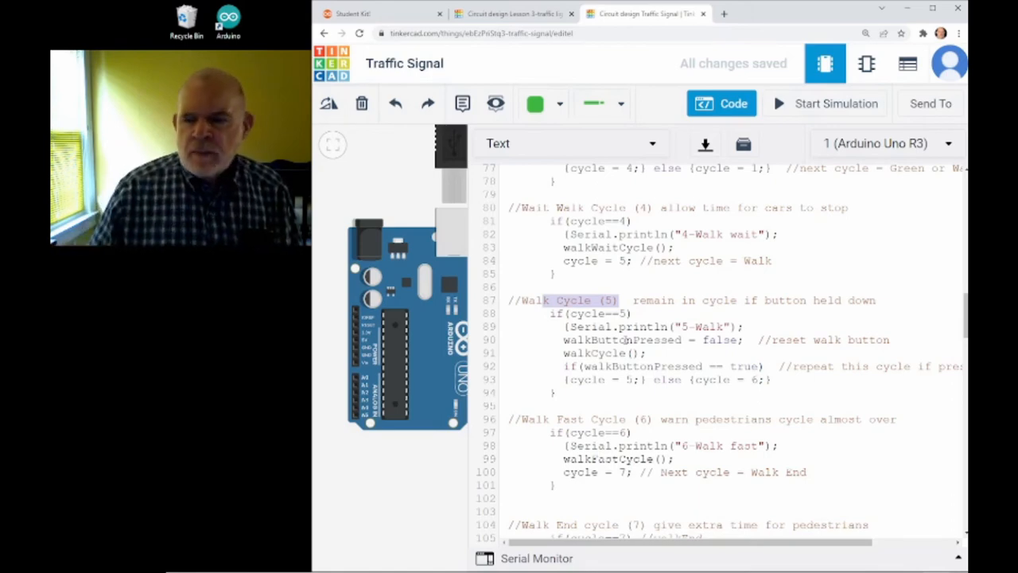
{"action": "scroll", "scroll_direction": "up", "scroll_amount": 3}
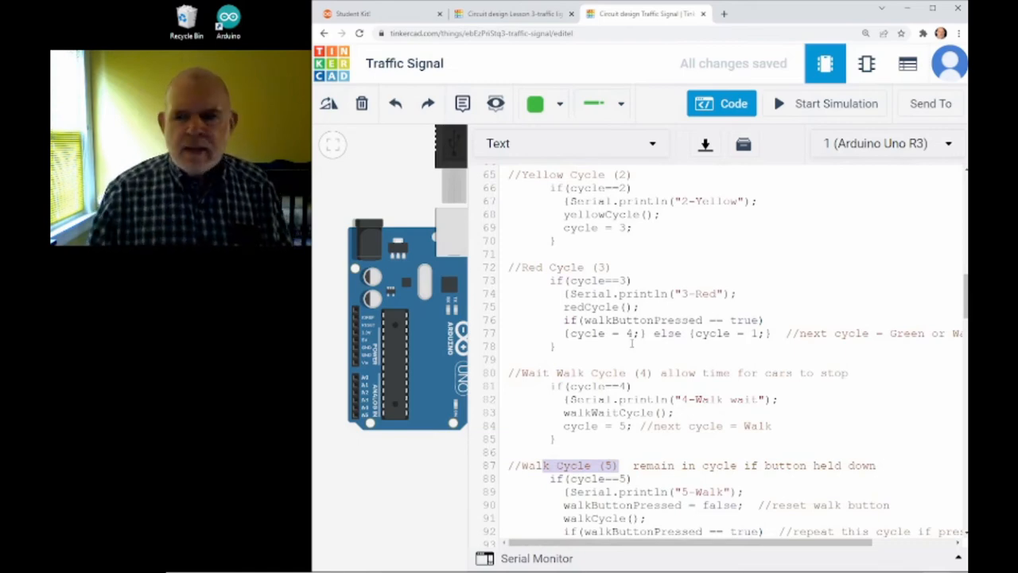
{"action": "scroll", "scroll_direction": "up", "scroll_amount": 3}
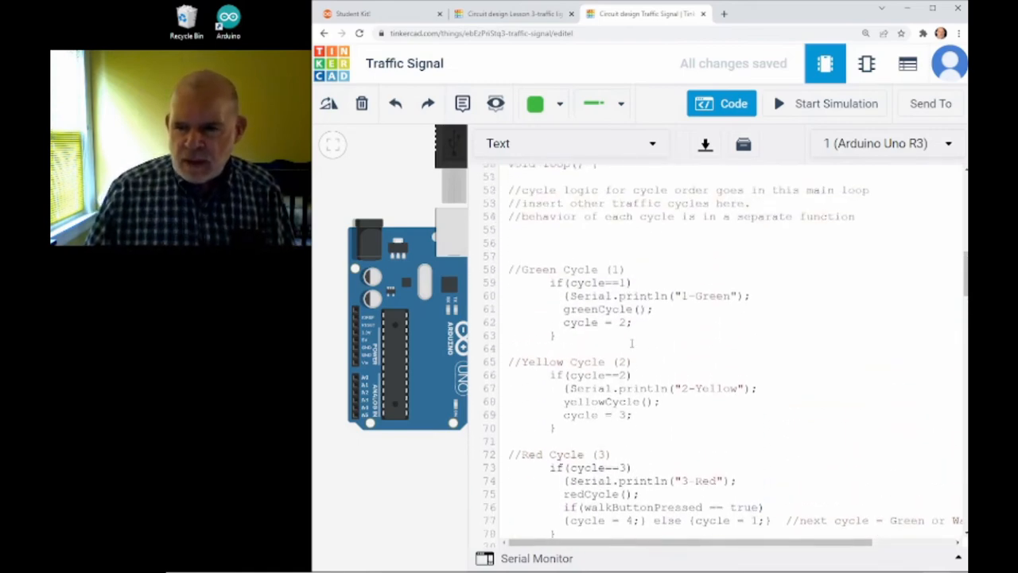
{"action": "scroll", "scroll_direction": "down", "scroll_amount": 3}
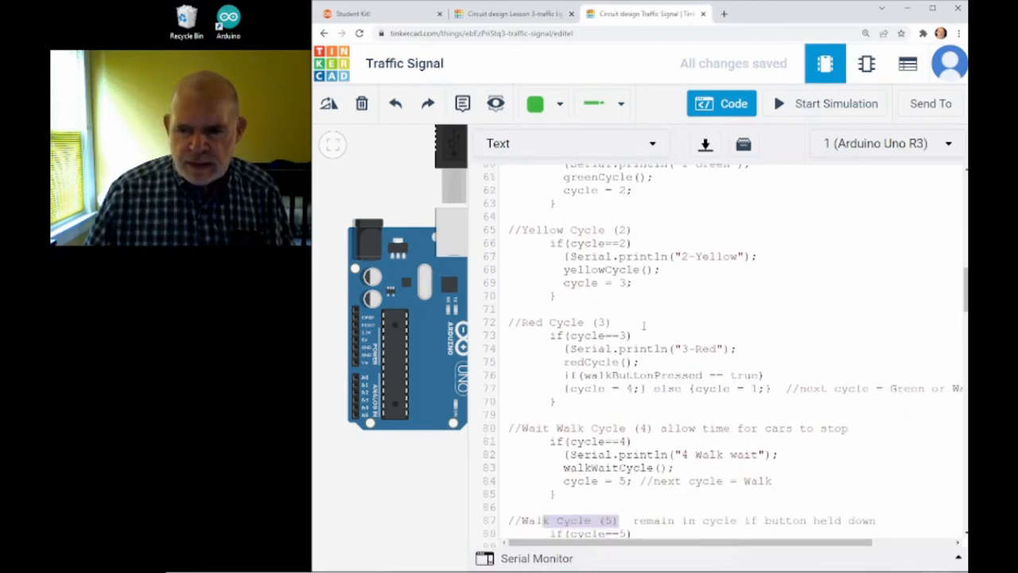
{"action": "scroll", "scroll_direction": "up", "scroll_amount": 3}
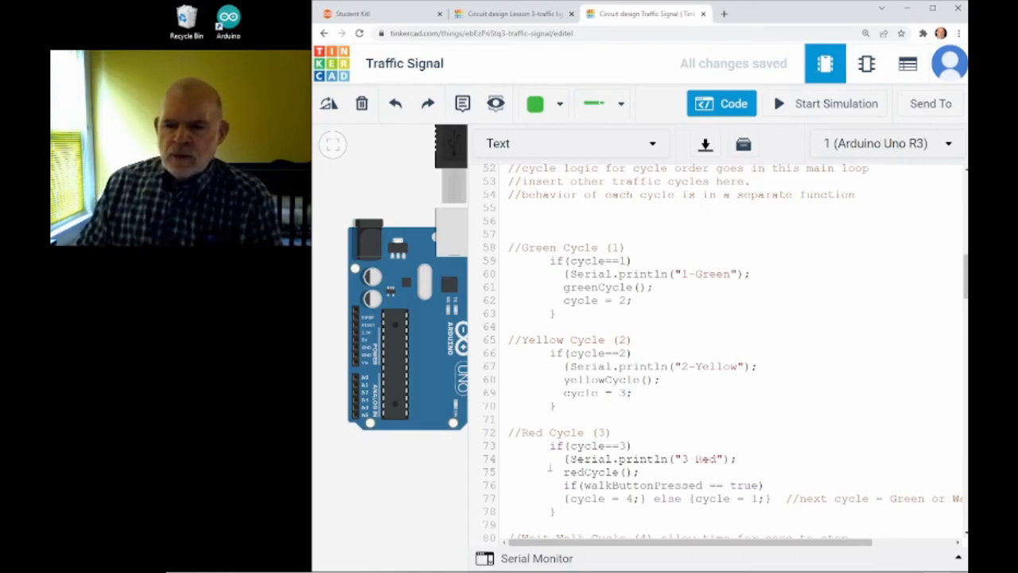
{"action": "scroll", "scroll_direction": "down", "scroll_amount": 3}
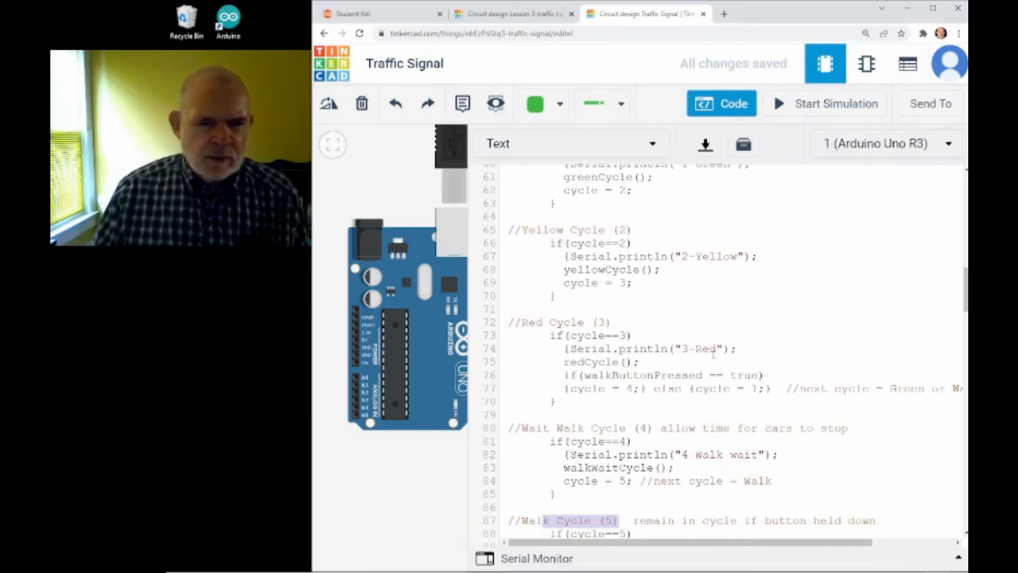
{"action": "scroll", "scroll_direction": "down", "scroll_amount": 3}
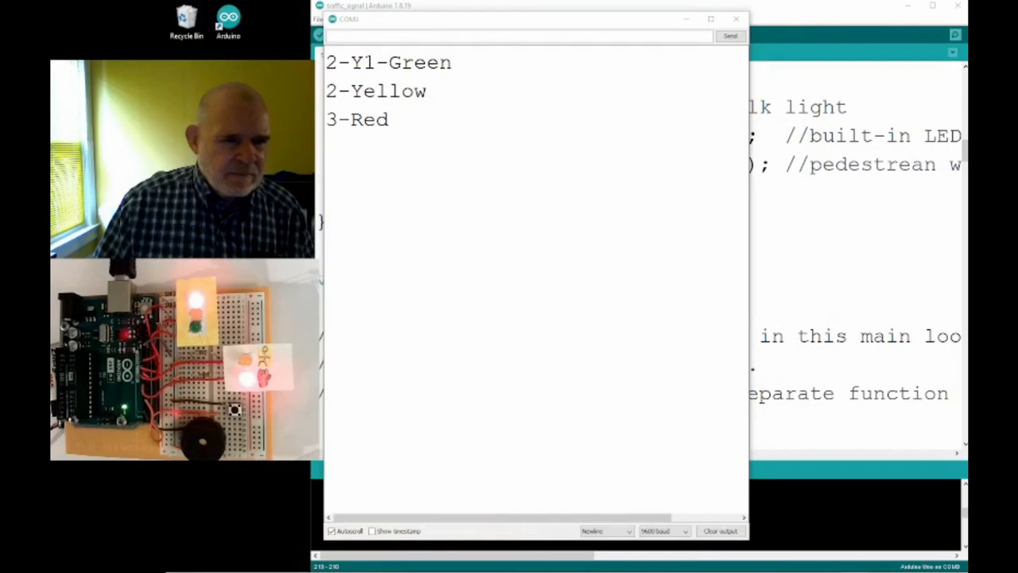
Step: Watch the Serial Monitor log cycle names from Green through Walk wait, Walk, Walk fast and Walk ended
{"action": "left_click", "coordinate": [719, 531]}
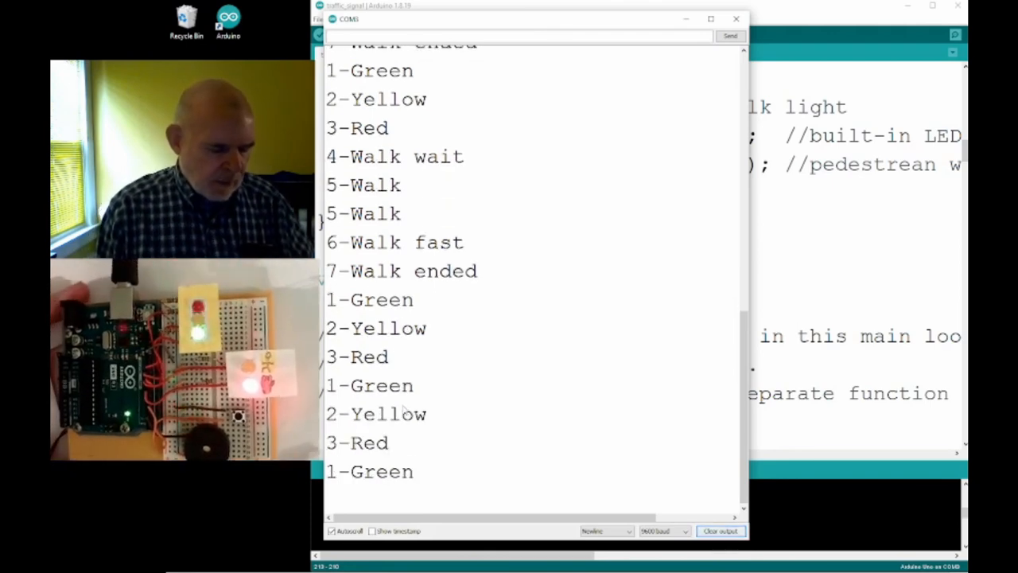
{"action": "scroll", "scroll_direction": "down", "scroll_amount": 3}
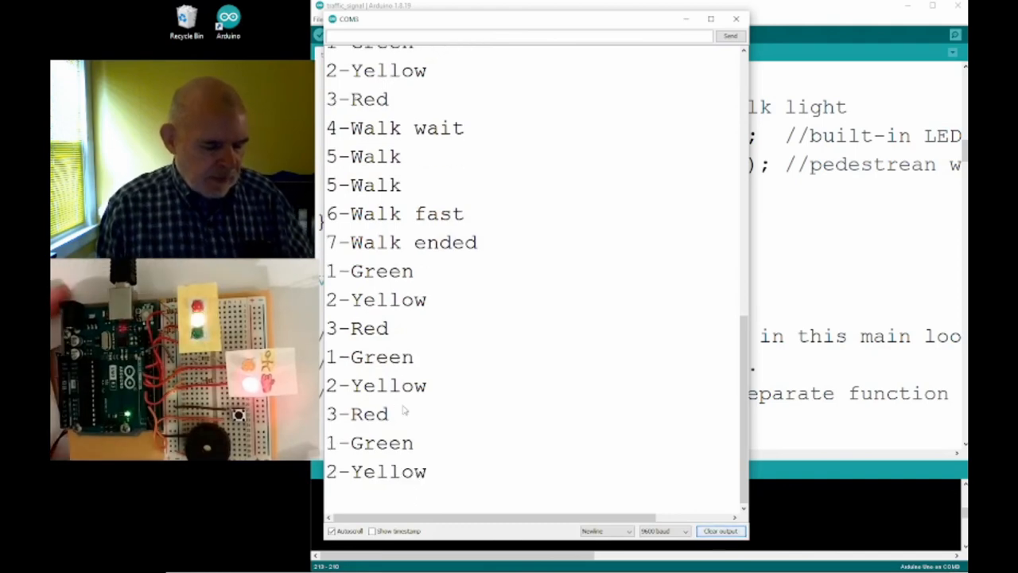